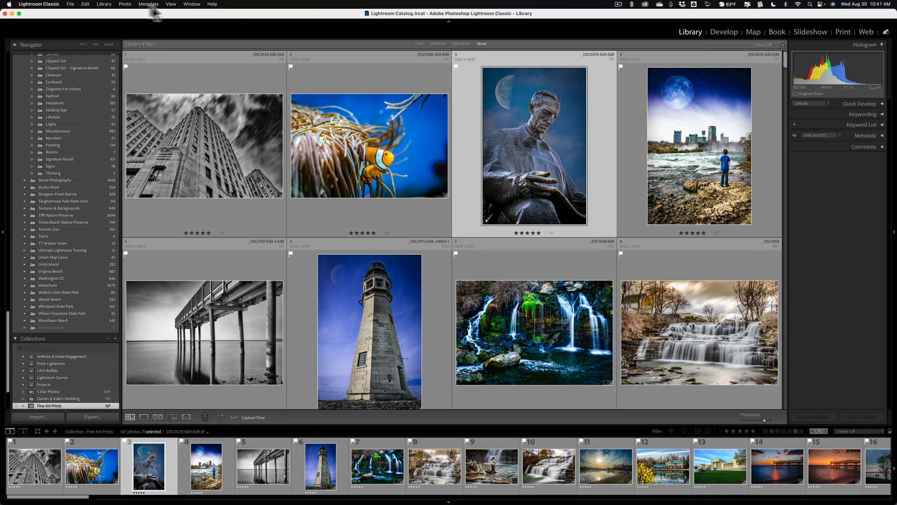
Step: Browse the Library and File Plug-in Extras menus to list the Excire Search commands
{"action": "left_click", "coordinate": [79, 4]}
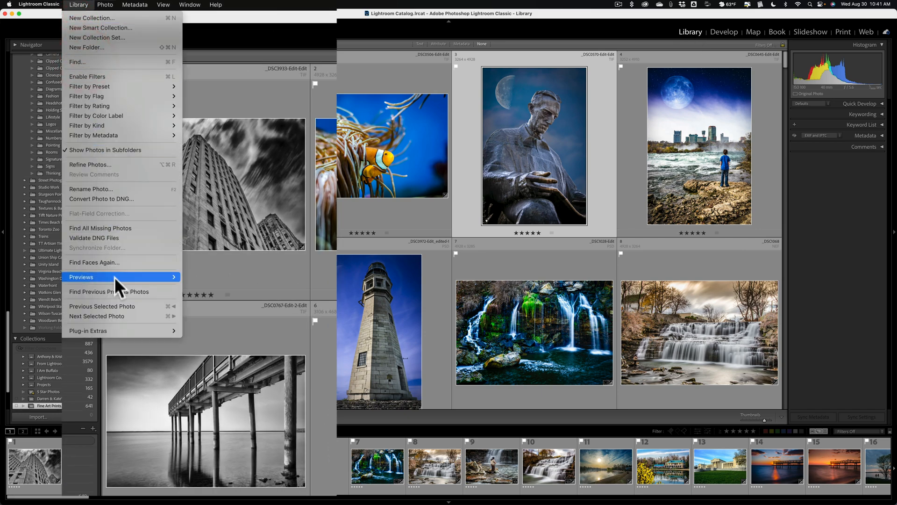
{"action": "mouse_move", "coordinate": [89, 330]}
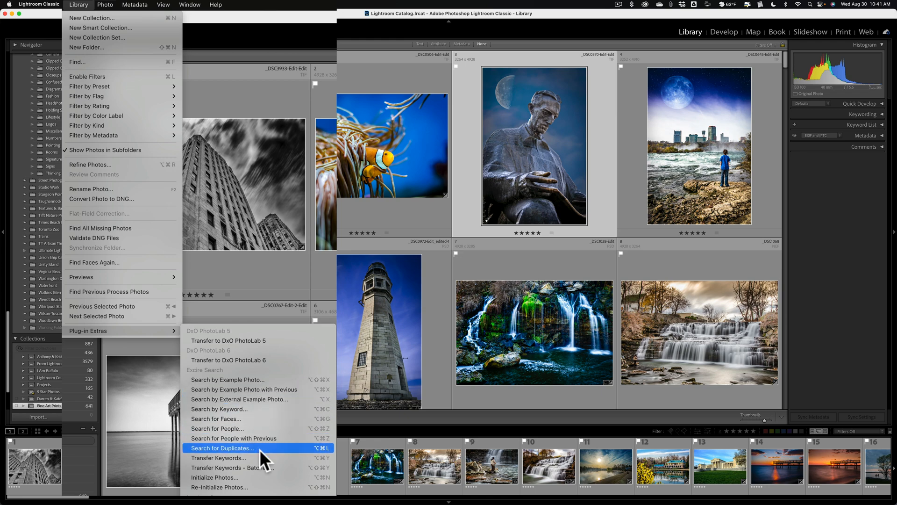
{"action": "mouse_move", "coordinate": [235, 477]}
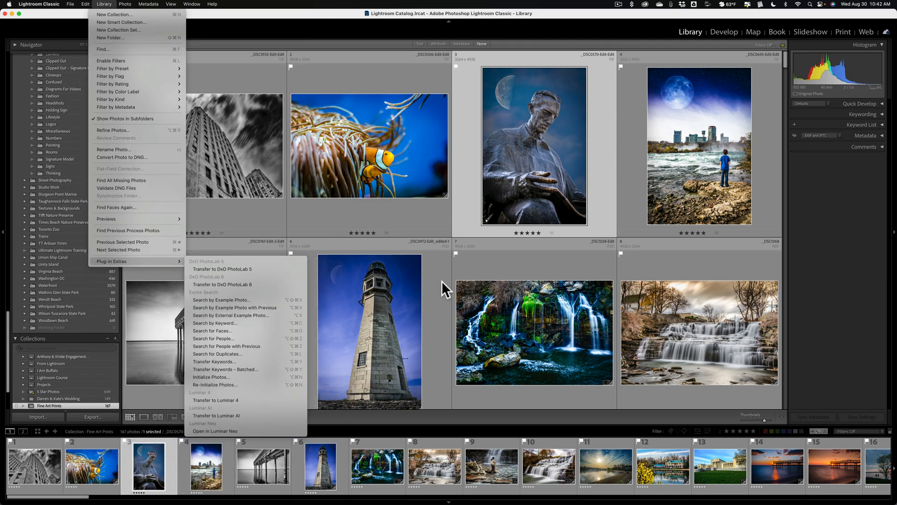
{"action": "mouse_move", "coordinate": [439, 335]}
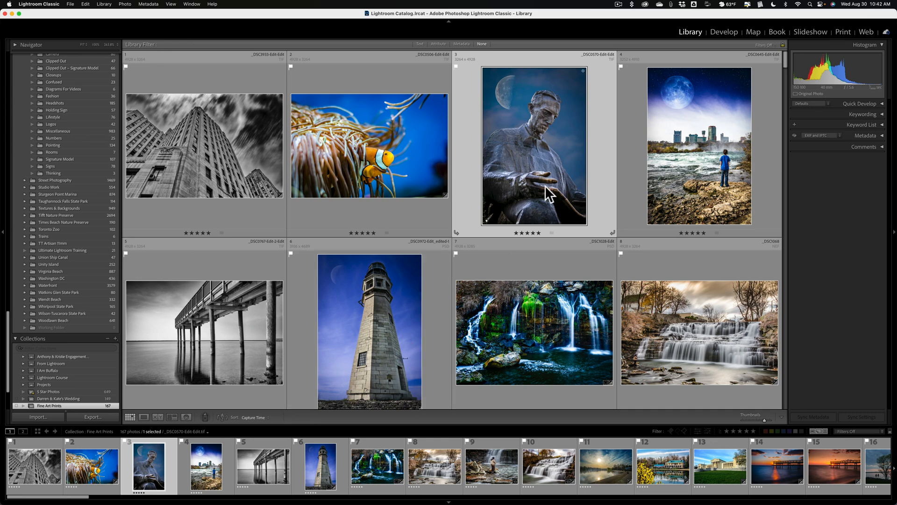
{"action": "mouse_move", "coordinate": [549, 194]}
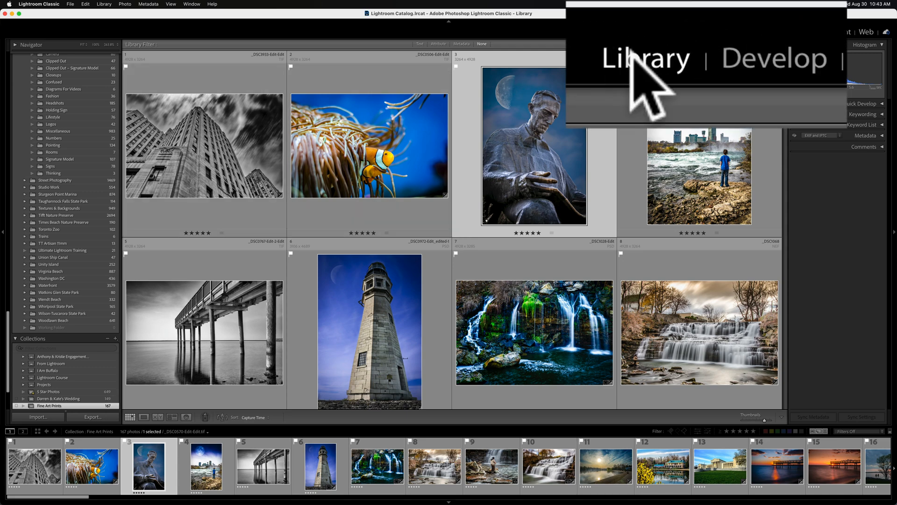
{"action": "mouse_move", "coordinate": [103, 24]}
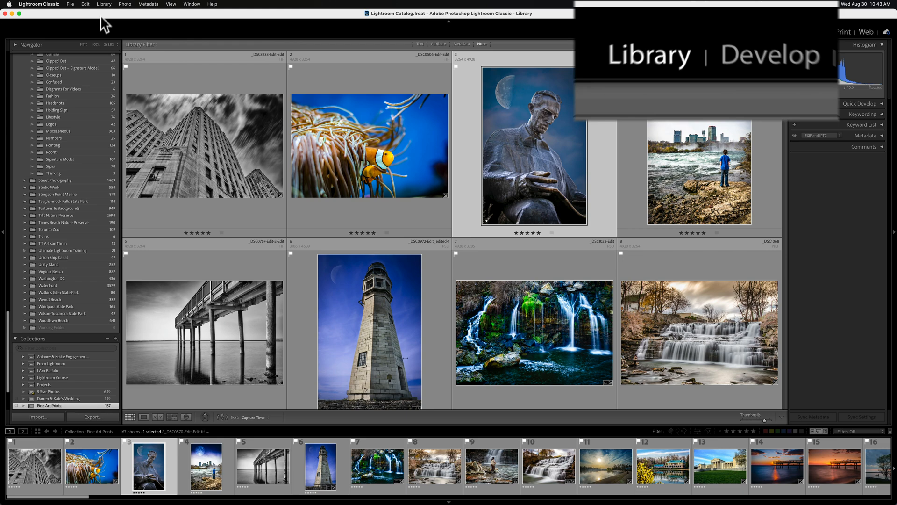
{"action": "left_click", "coordinate": [169, 6]}
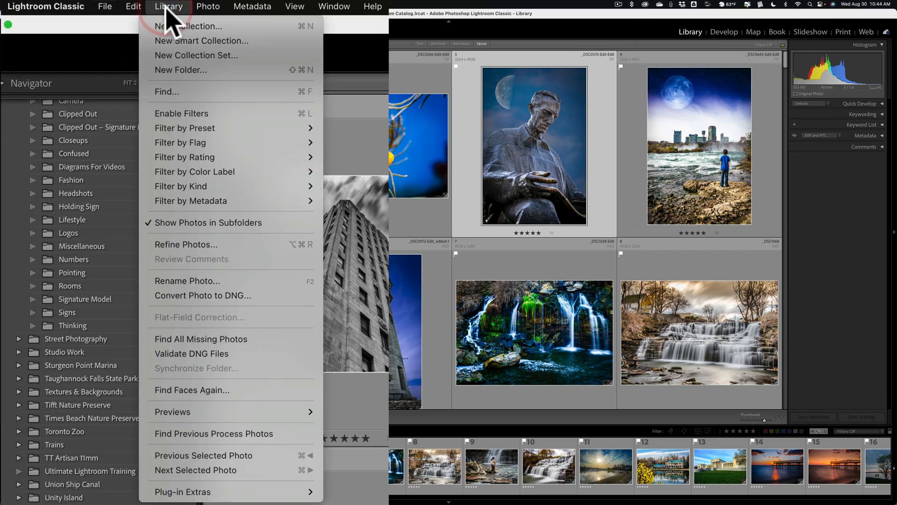
{"action": "mouse_move", "coordinate": [183, 491]}
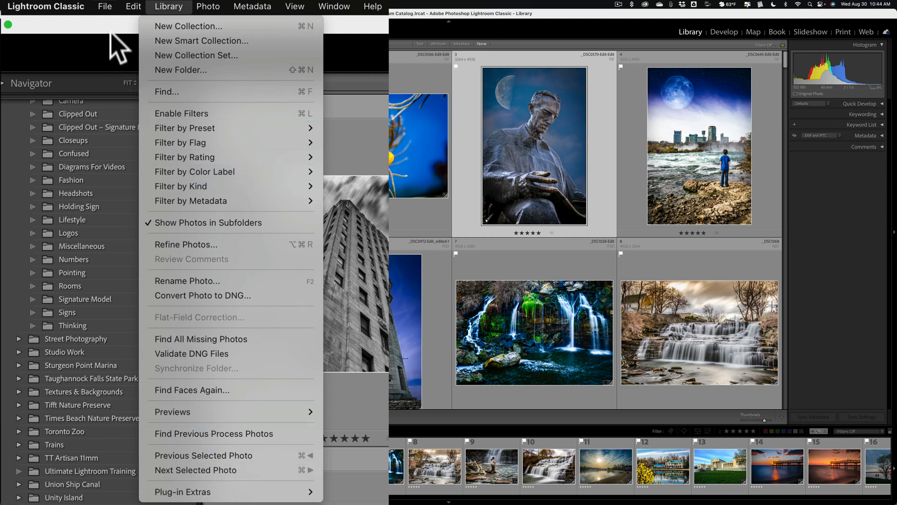
{"action": "left_click", "coordinate": [105, 7]}
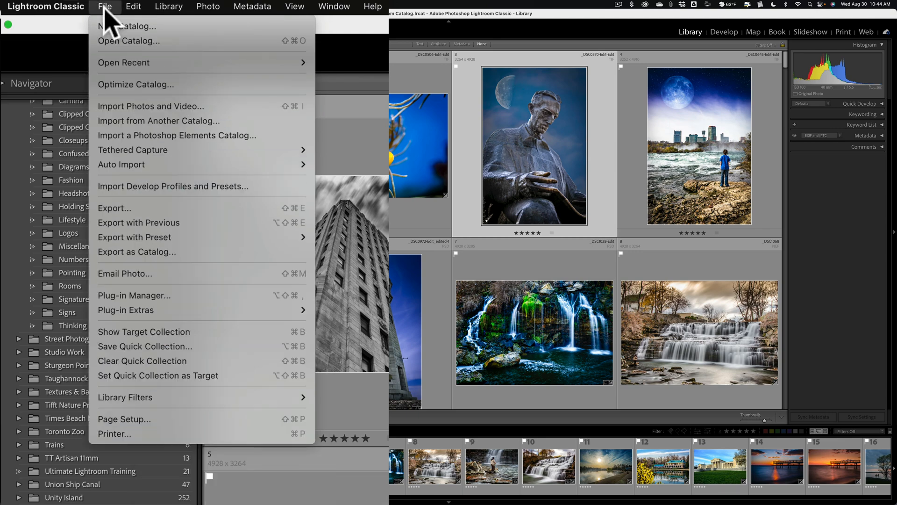
{"action": "mouse_move", "coordinate": [140, 274]}
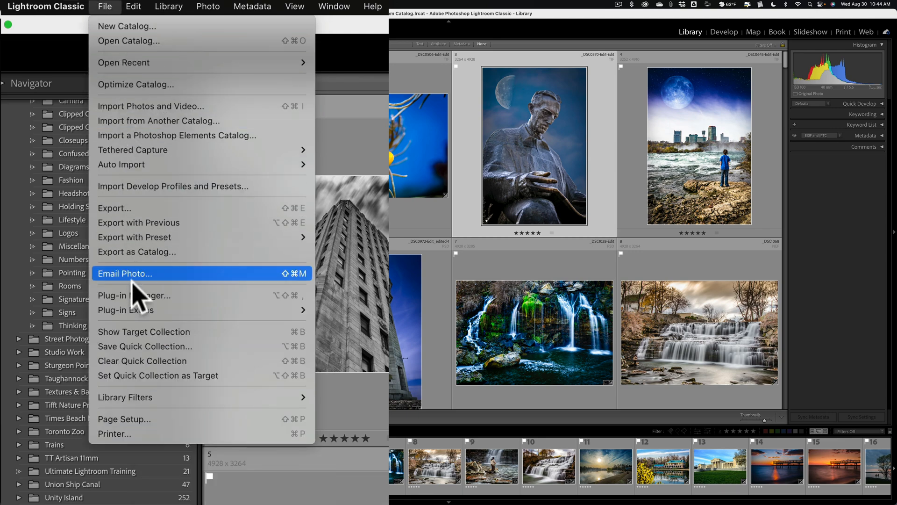
{"action": "mouse_move", "coordinate": [126, 309]}
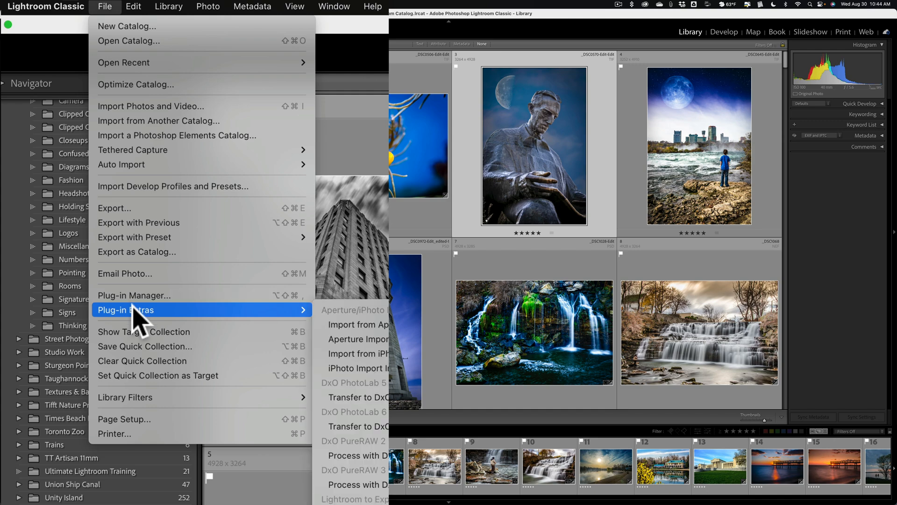
{"action": "left_click", "coordinate": [169, 7]}
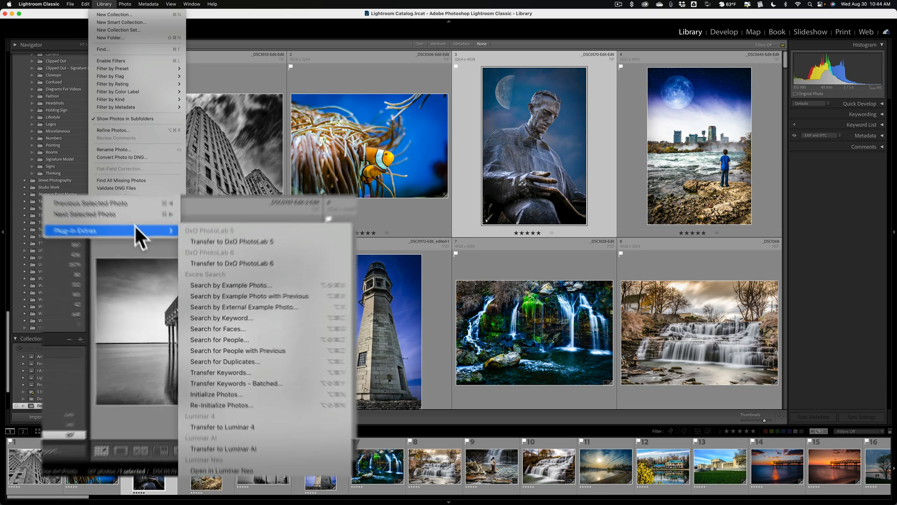
{"action": "mouse_move", "coordinate": [355, 233]}
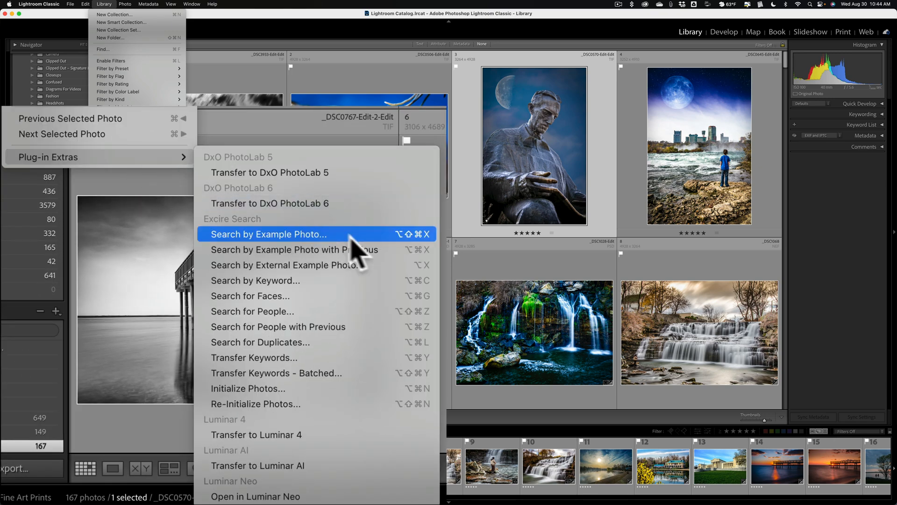
{"action": "mouse_move", "coordinate": [378, 265]}
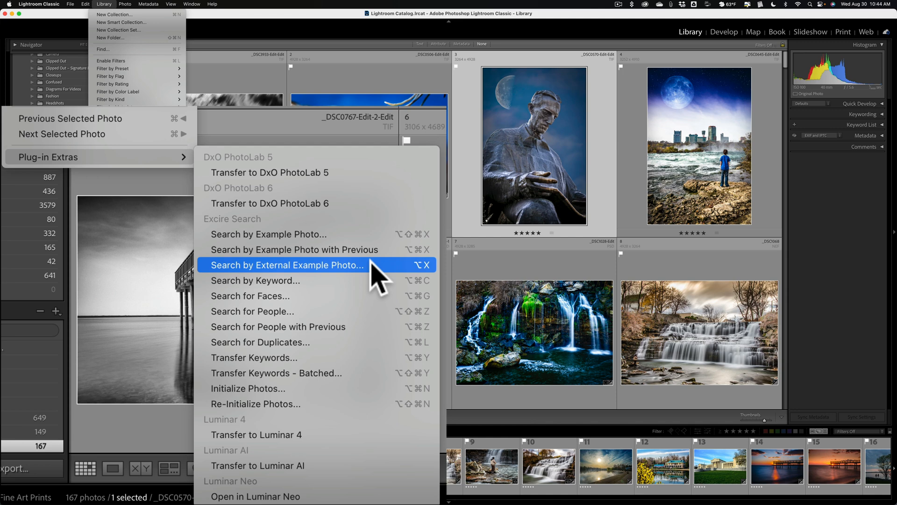
{"action": "mouse_move", "coordinate": [371, 284]}
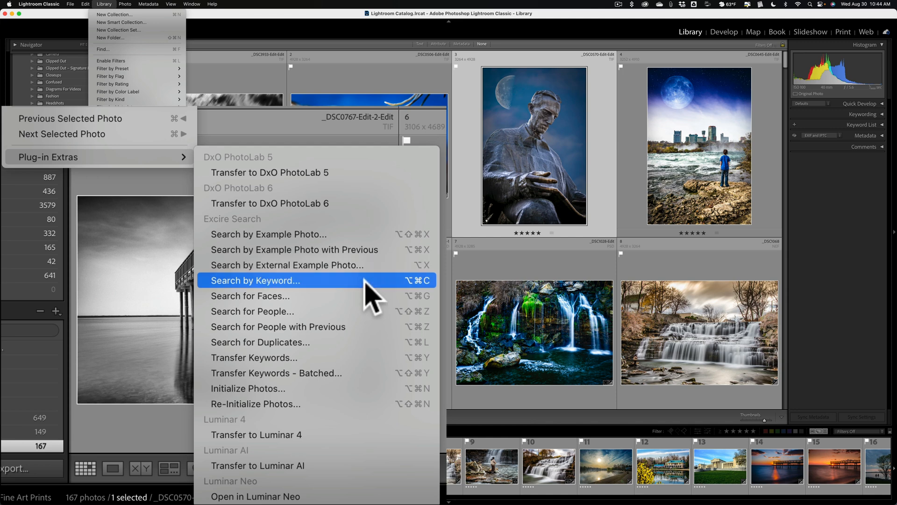
{"action": "mouse_move", "coordinate": [372, 310]}
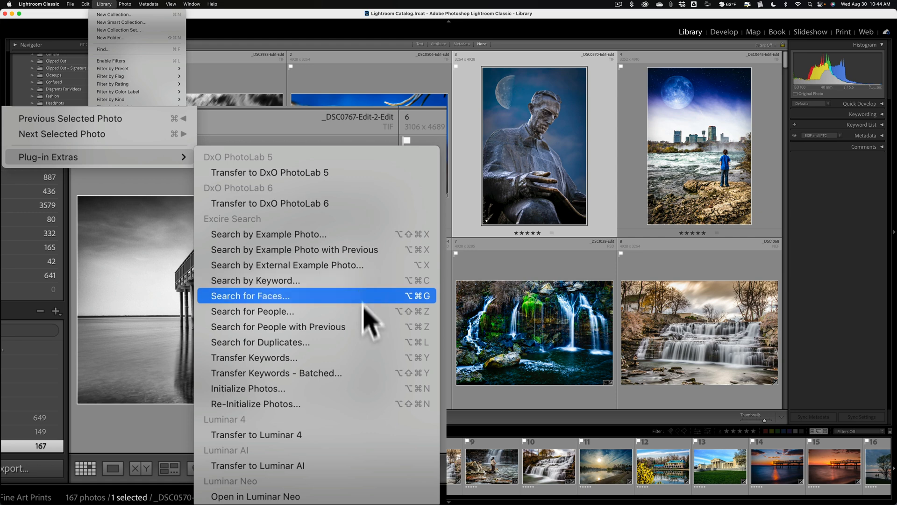
{"action": "mouse_move", "coordinate": [372, 342]}
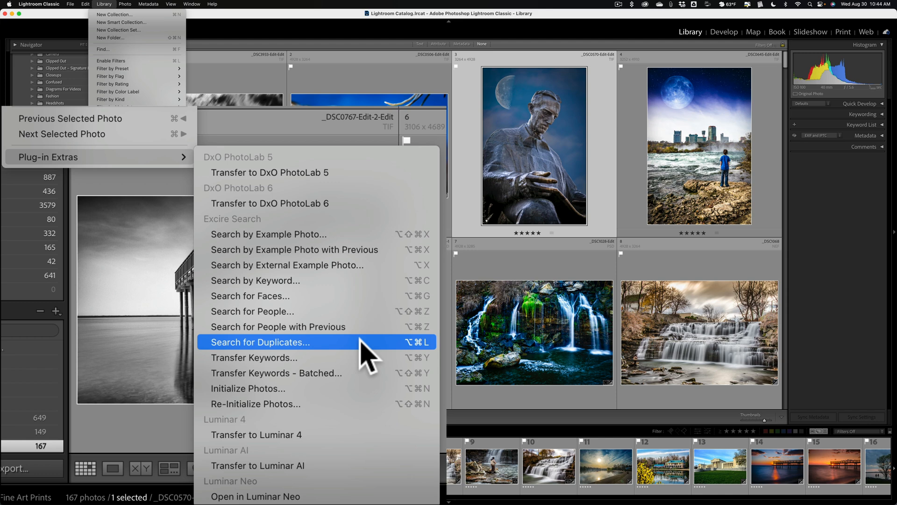
{"action": "mouse_move", "coordinate": [364, 358]}
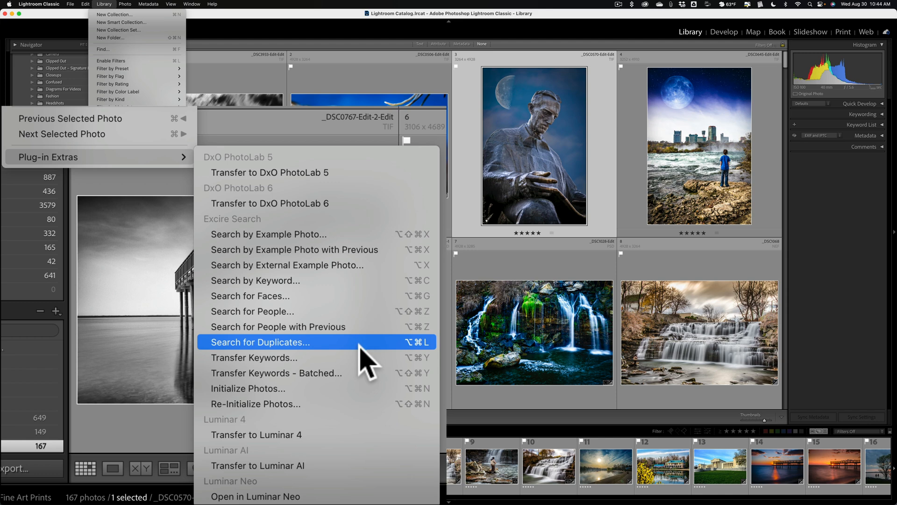
{"action": "mouse_move", "coordinate": [367, 357]}
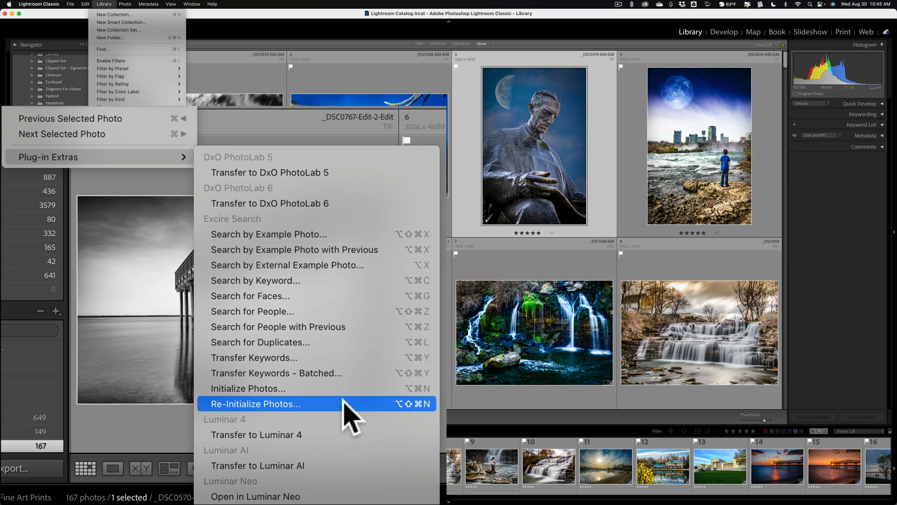
Step: Start Search by Keyword and quick-search 'gi' to suggest the Giraffe keyword
{"action": "left_click", "coordinate": [256, 404]}
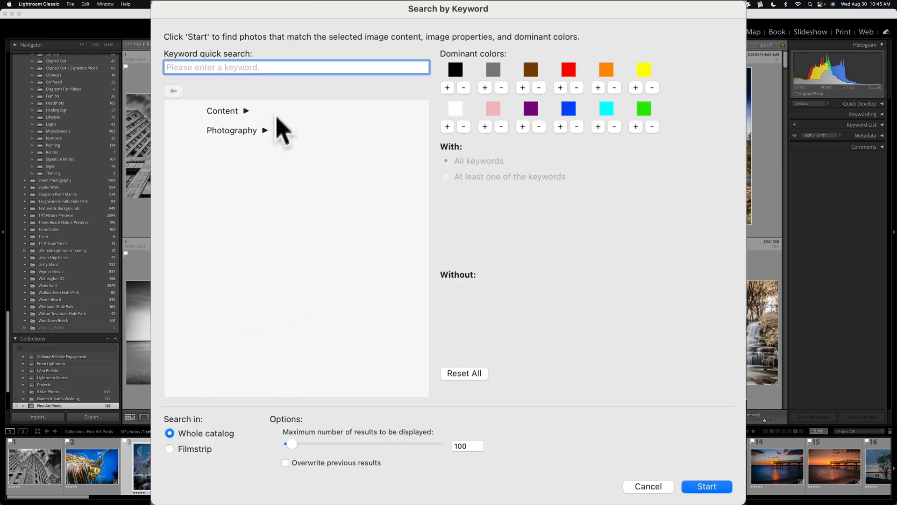
{"action": "mouse_move", "coordinate": [506, 45]}
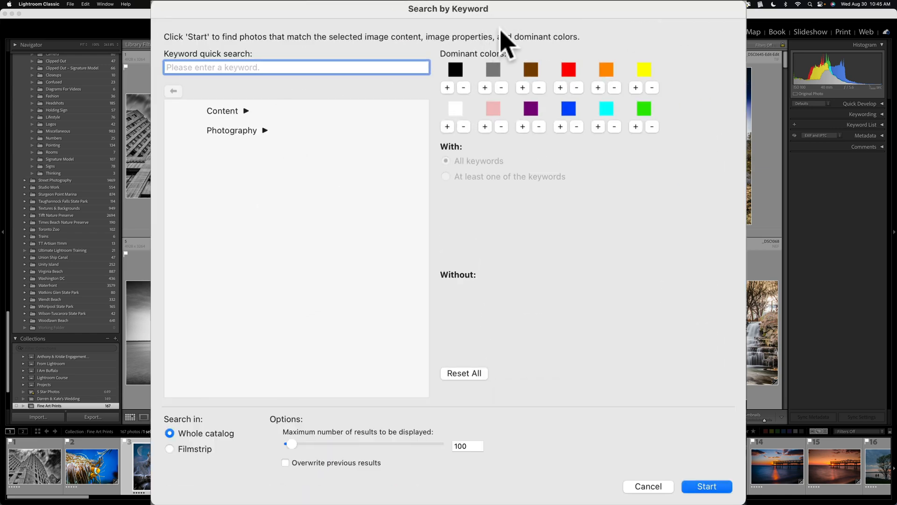
{"action": "mouse_move", "coordinate": [321, 75]}
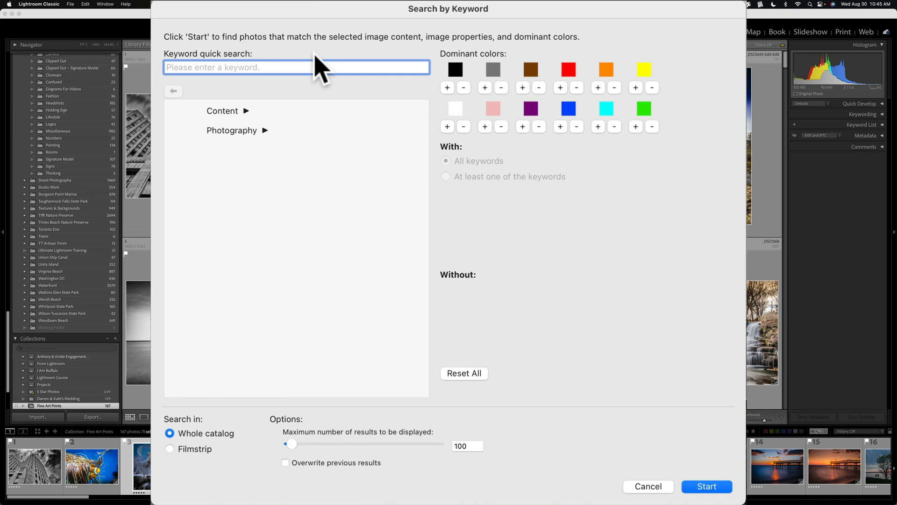
{"action": "type", "text": "gi"}
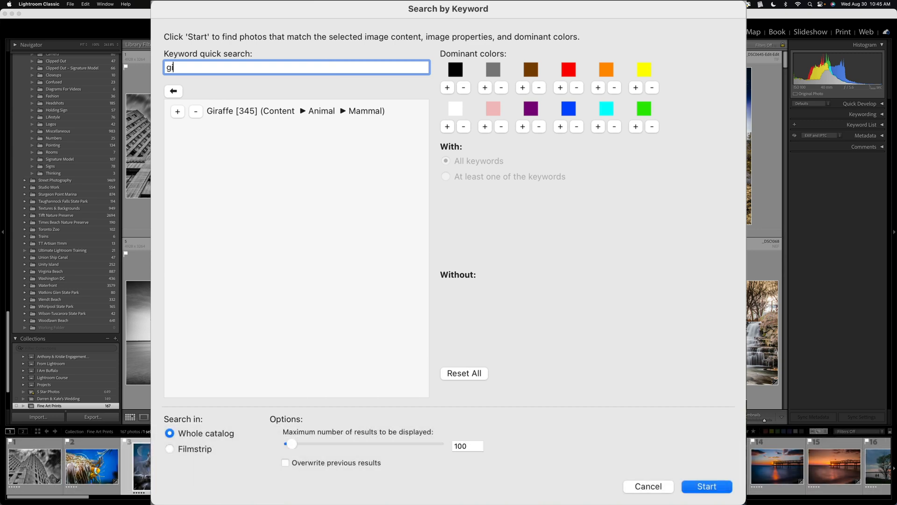
{"action": "mouse_move", "coordinate": [242, 132]}
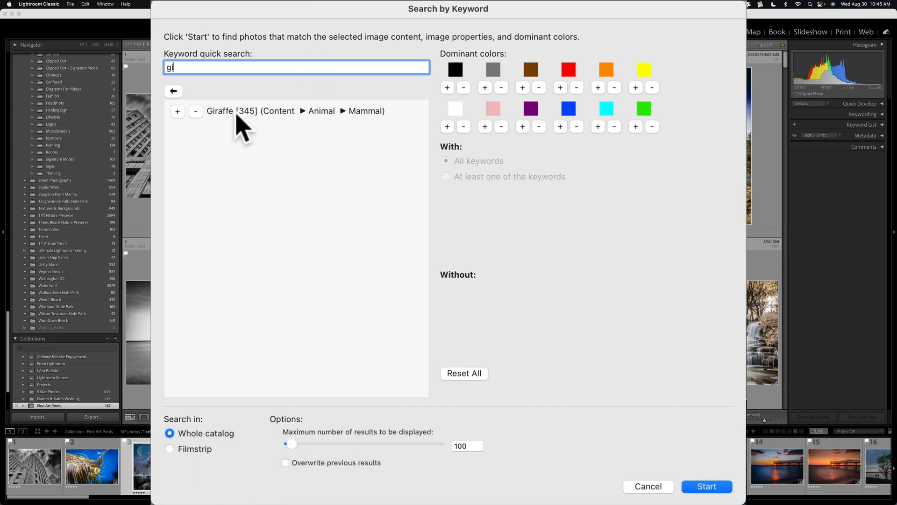
{"action": "mouse_move", "coordinate": [258, 129]}
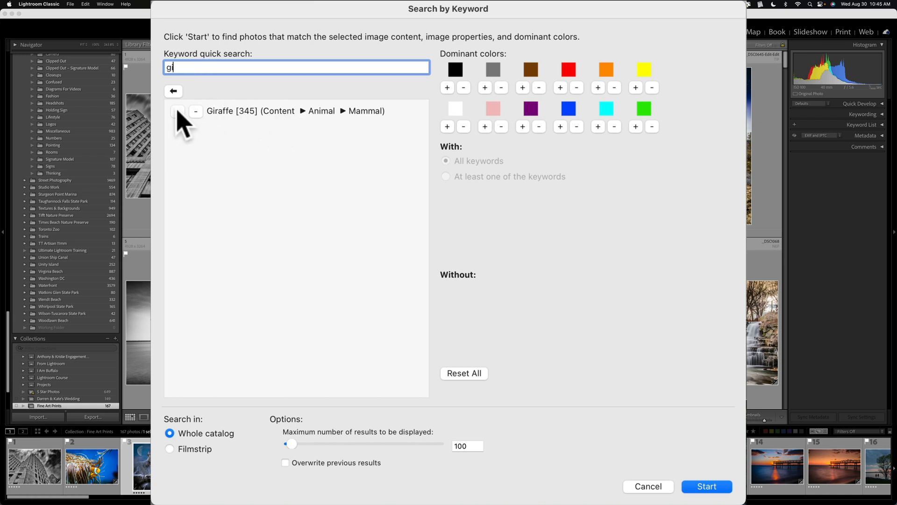
Step: Add Giraffe as the required keyword and enable Overwrite previous results
{"action": "left_click", "coordinate": [177, 112]}
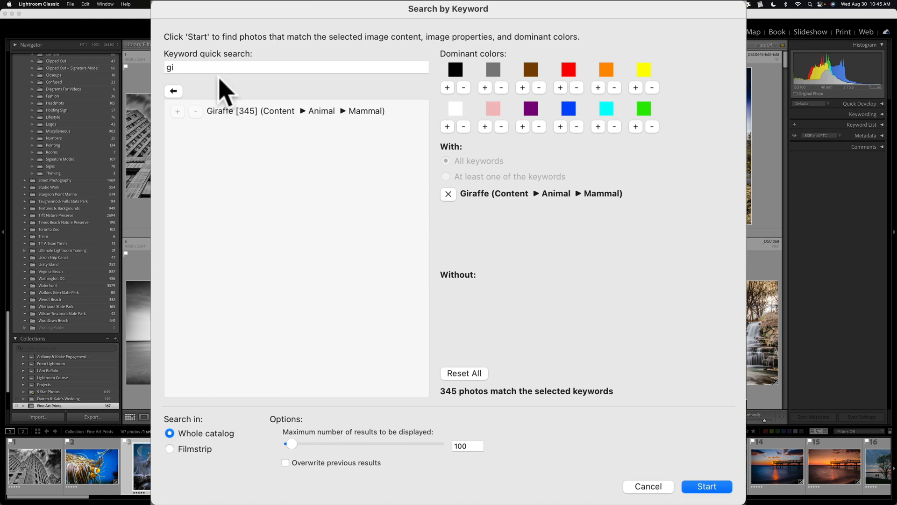
{"action": "left_click", "coordinate": [296, 67]}
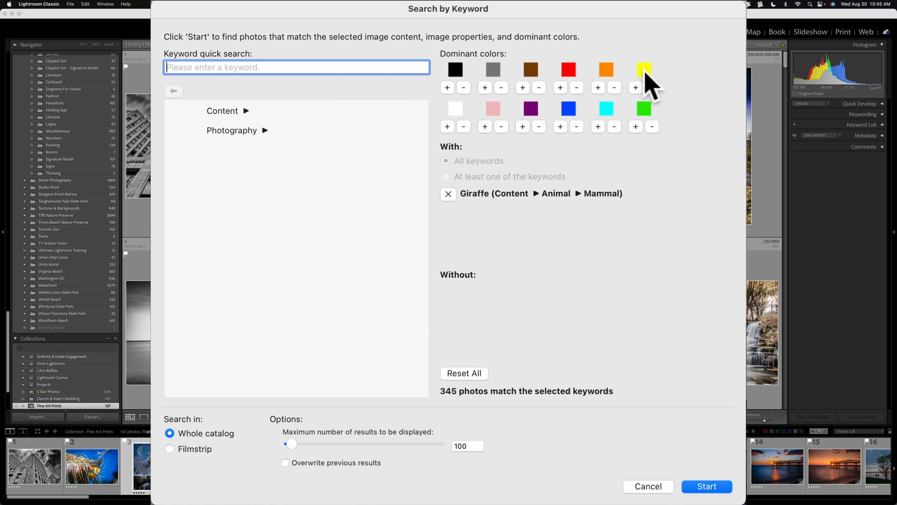
{"action": "mouse_move", "coordinate": [639, 106]}
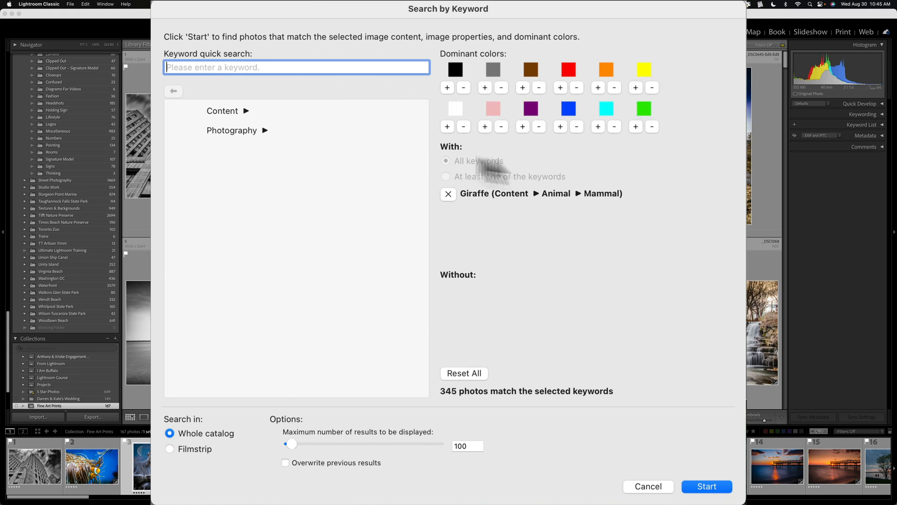
{"action": "mouse_move", "coordinate": [202, 124]}
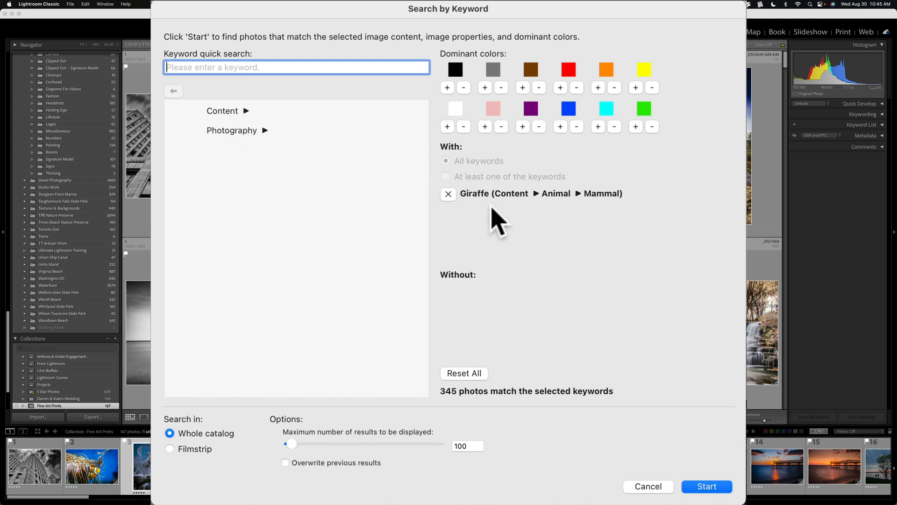
{"action": "mouse_move", "coordinate": [541, 220]}
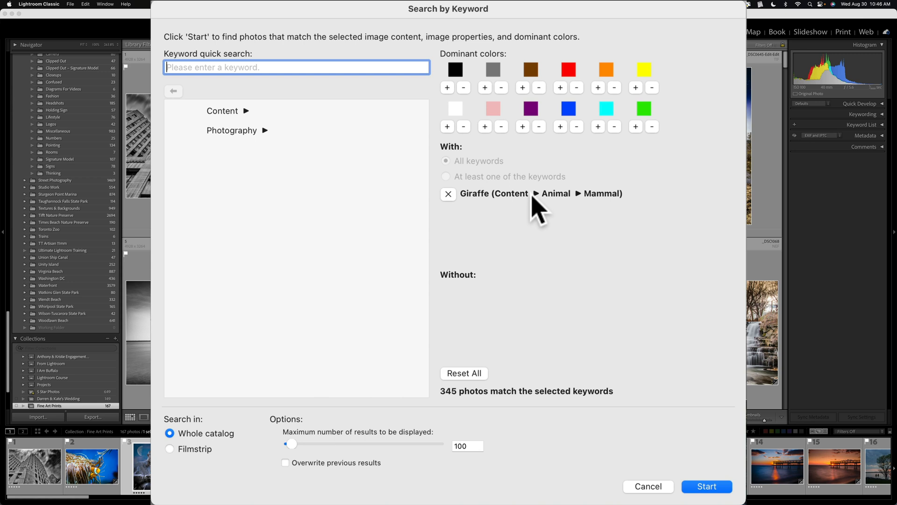
{"action": "mouse_move", "coordinate": [254, 498]}
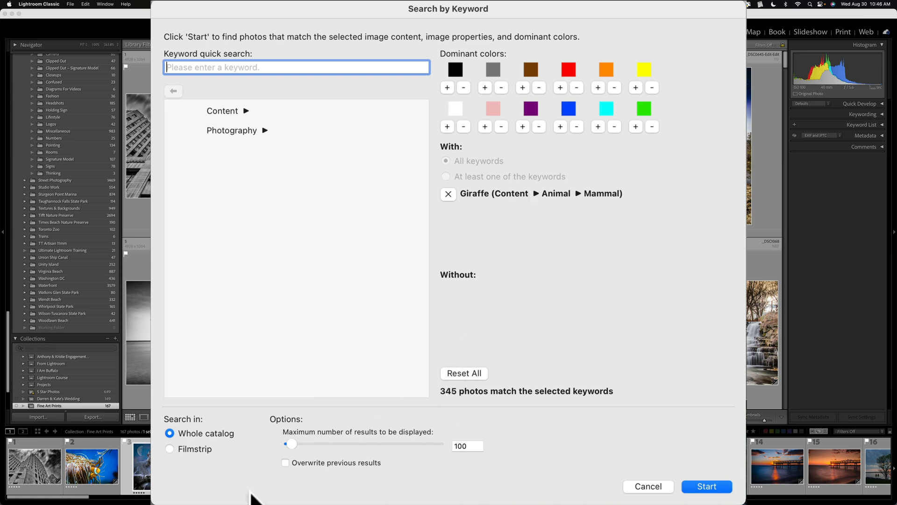
{"action": "mouse_move", "coordinate": [229, 452]}
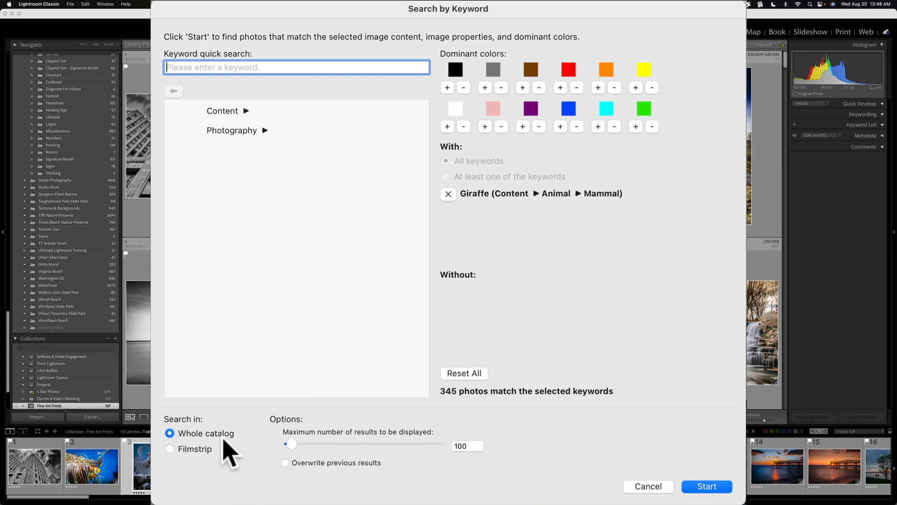
{"action": "mouse_move", "coordinate": [472, 447]}
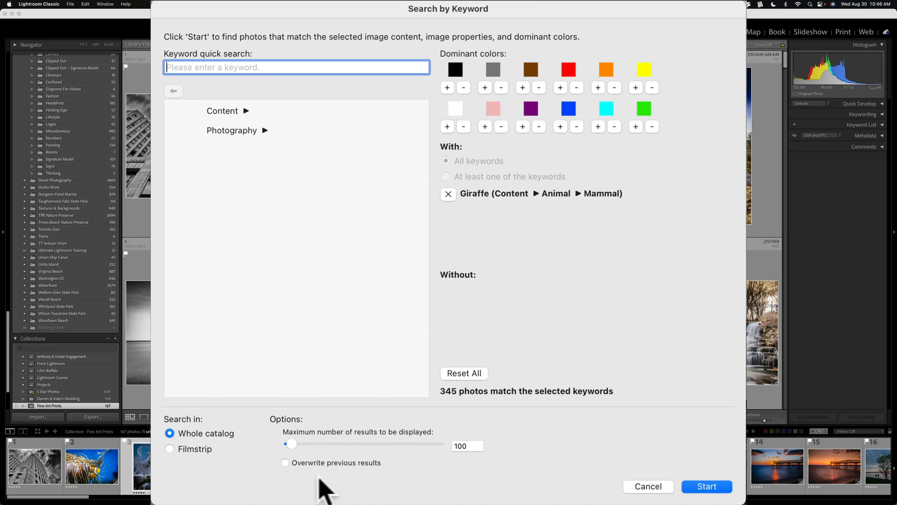
{"action": "left_click", "coordinate": [285, 462]}
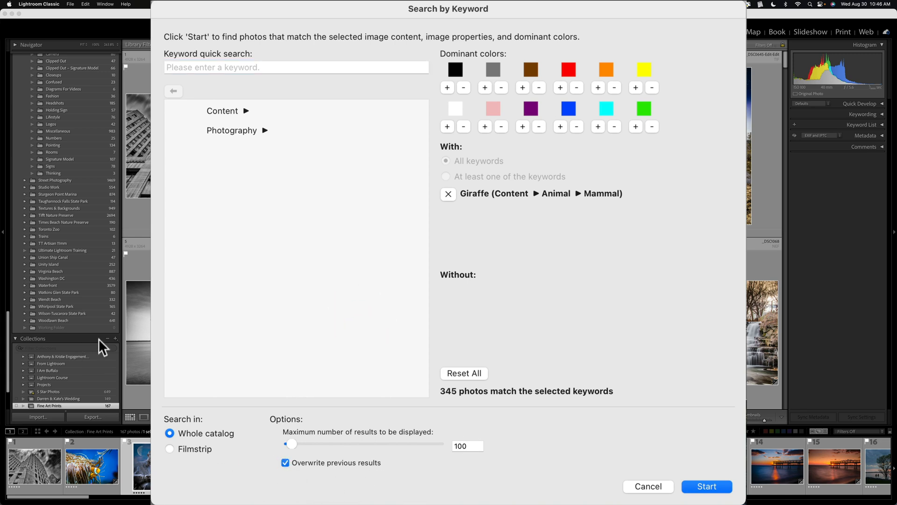
{"action": "mouse_move", "coordinate": [453, 450]}
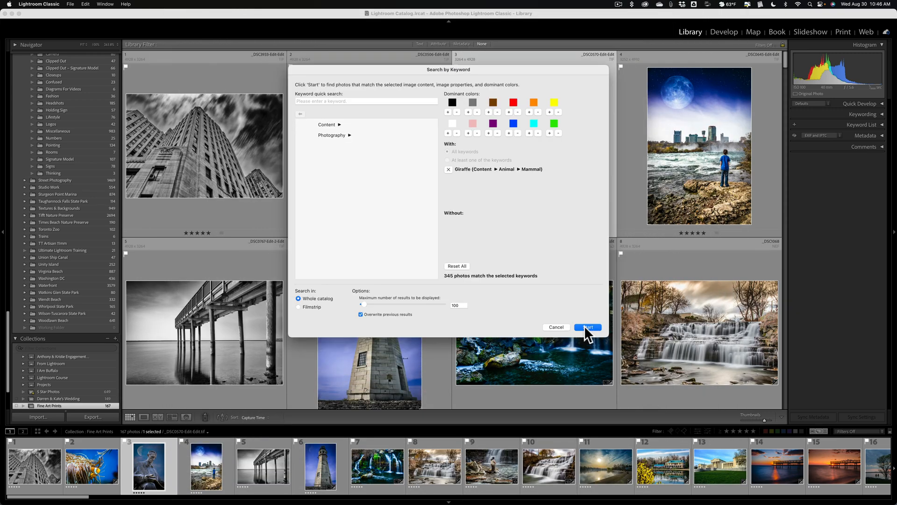
Step: Start the Giraffe keyword search to build the Excire Search collection
{"action": "left_click", "coordinate": [586, 327]}
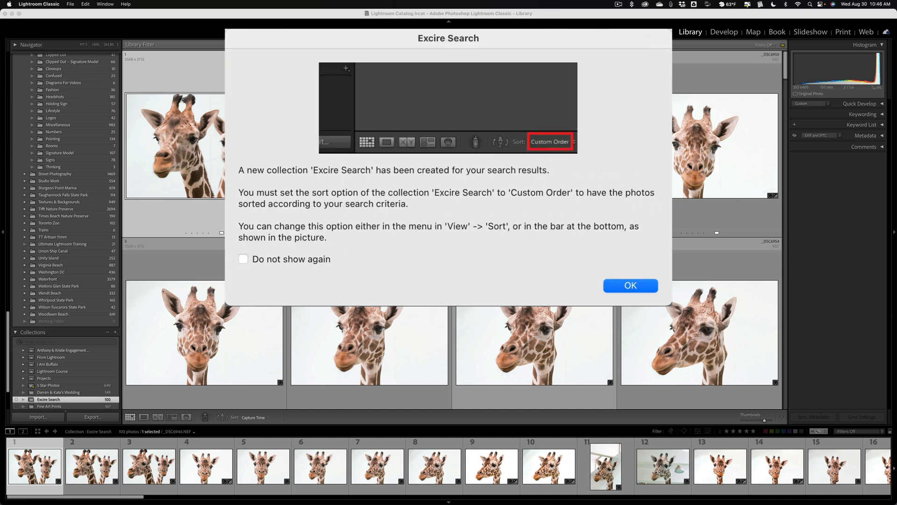
{"action": "mouse_move", "coordinate": [428, 235]}
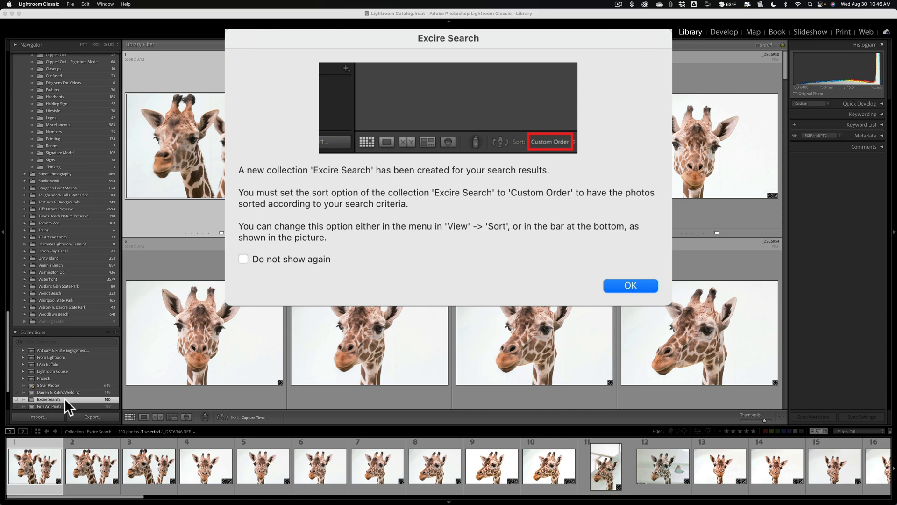
{"action": "mouse_move", "coordinate": [583, 255]}
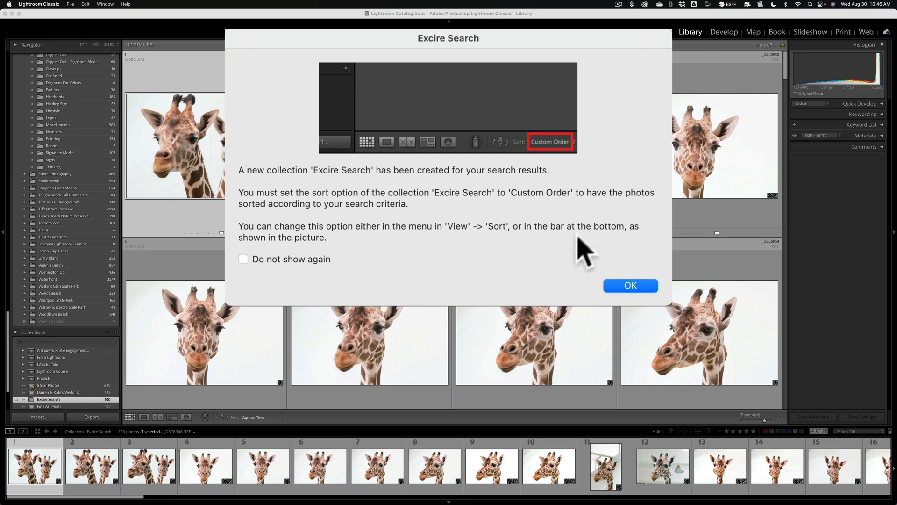
{"action": "mouse_move", "coordinate": [508, 248]}
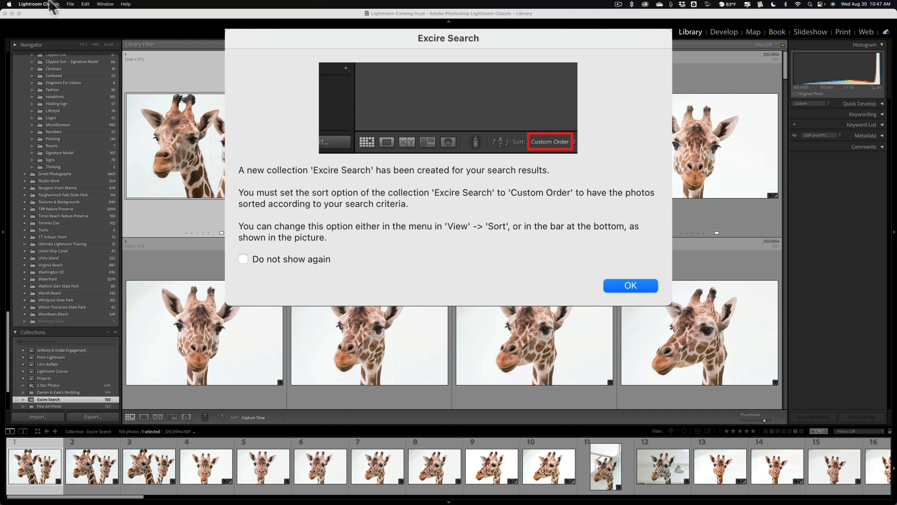
{"action": "mouse_move", "coordinate": [503, 243]}
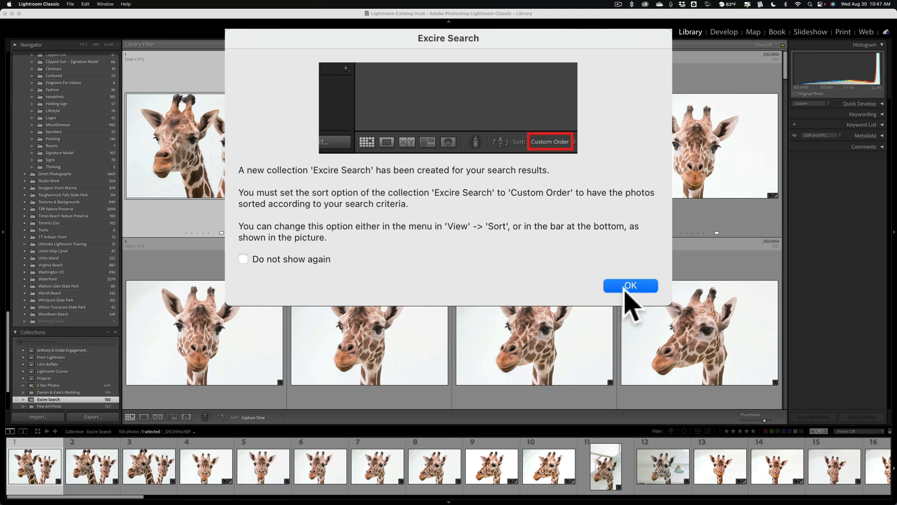
Step: Dismiss the sort-order notice and scroll through the giraffe results grid
{"action": "left_click", "coordinate": [630, 285]}
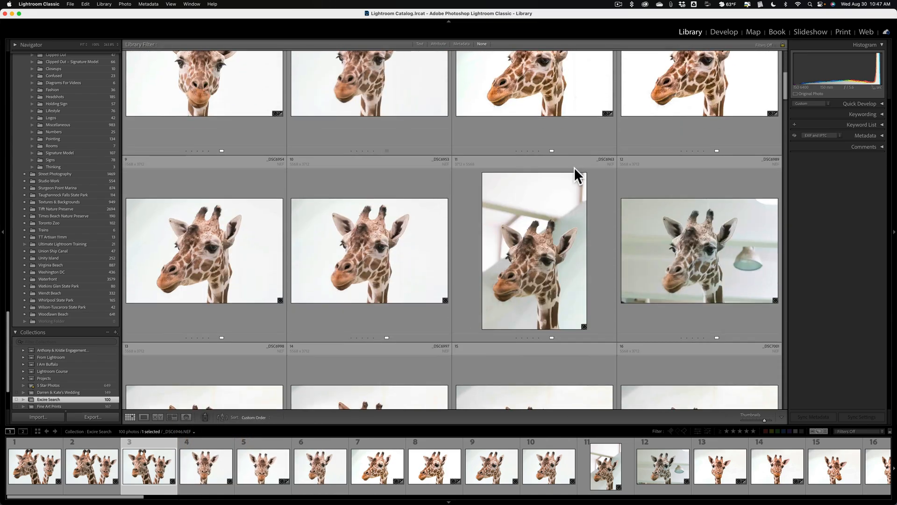
{"action": "scroll", "scroll_direction": "down", "scroll_amount": 3}
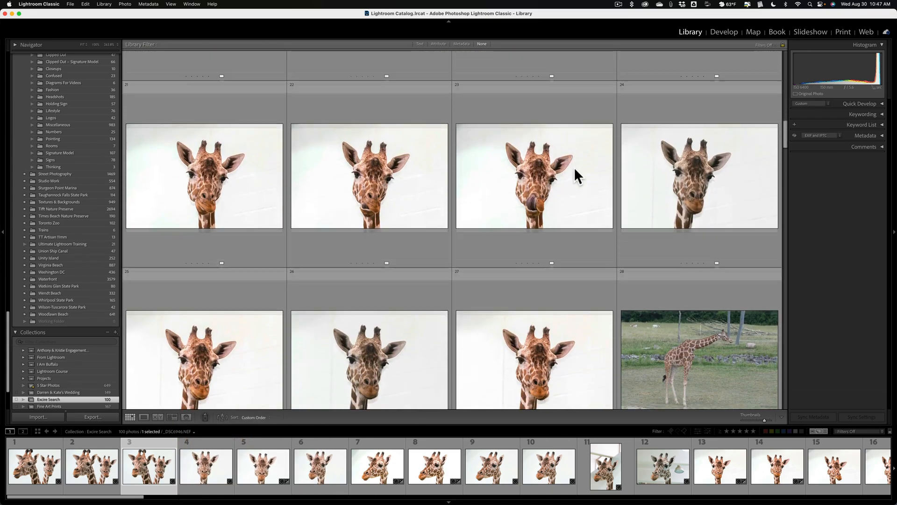
{"action": "scroll", "scroll_direction": "down", "scroll_amount": 3}
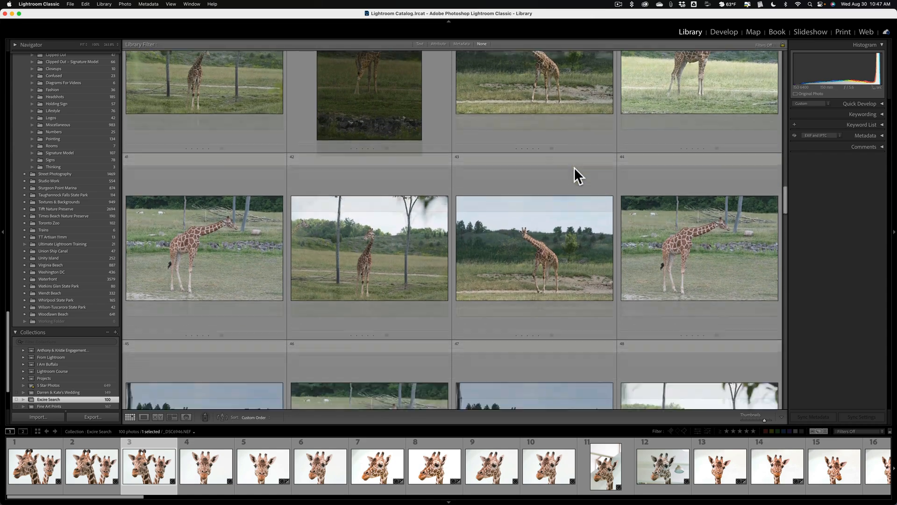
{"action": "scroll", "scroll_direction": "down", "scroll_amount": 3}
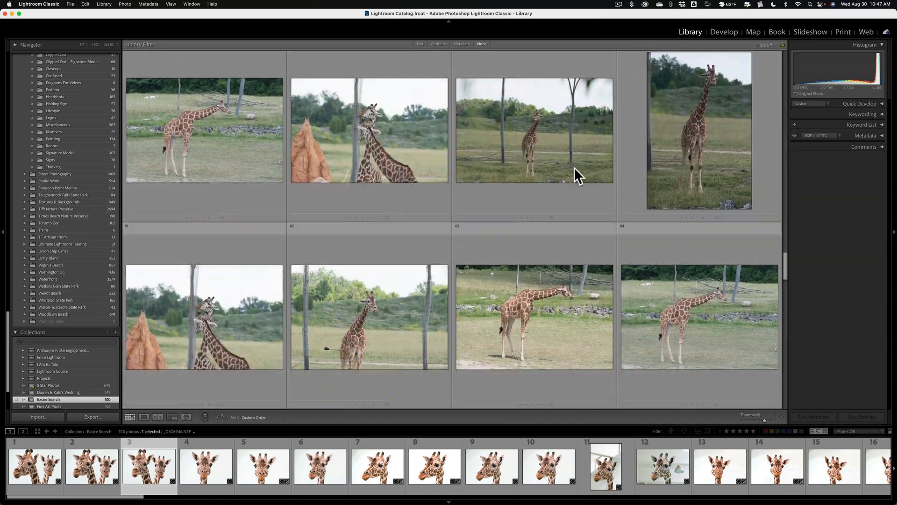
{"action": "scroll", "scroll_direction": "down", "scroll_amount": 3}
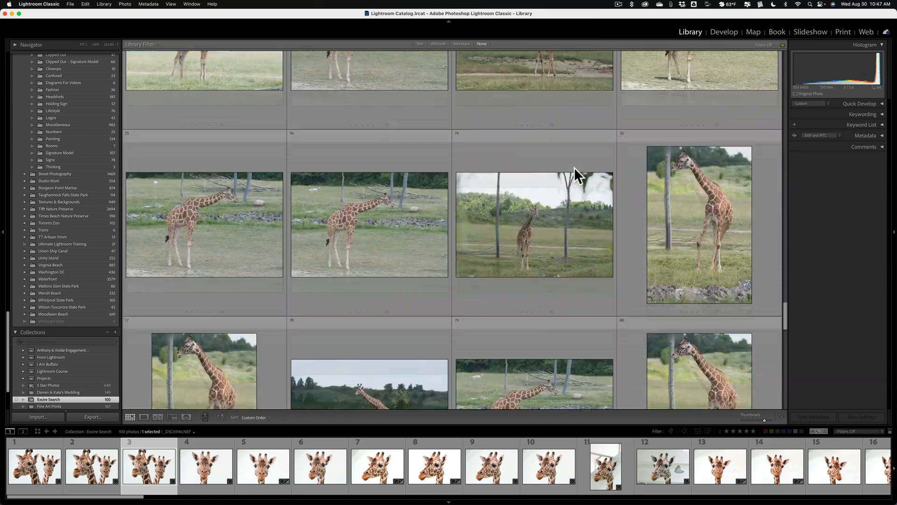
{"action": "scroll", "scroll_direction": "down", "scroll_amount": 3}
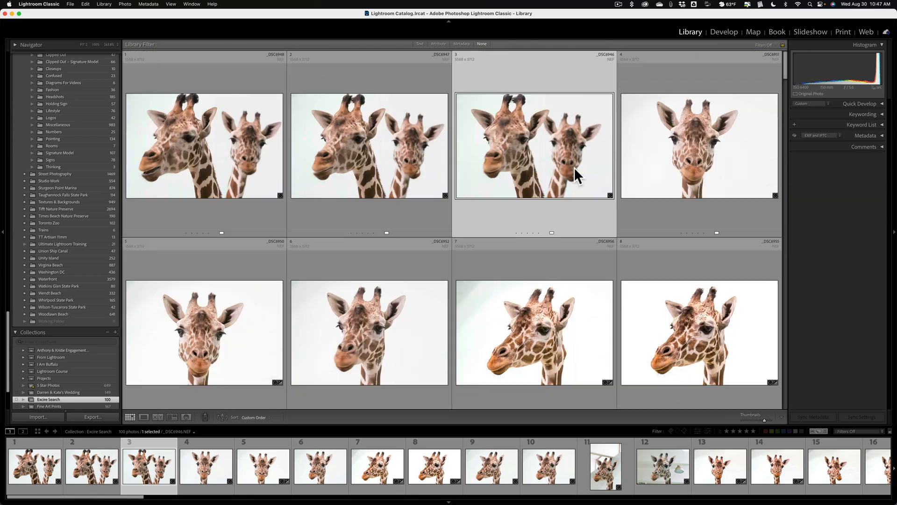
{"action": "mouse_move", "coordinate": [577, 176]}
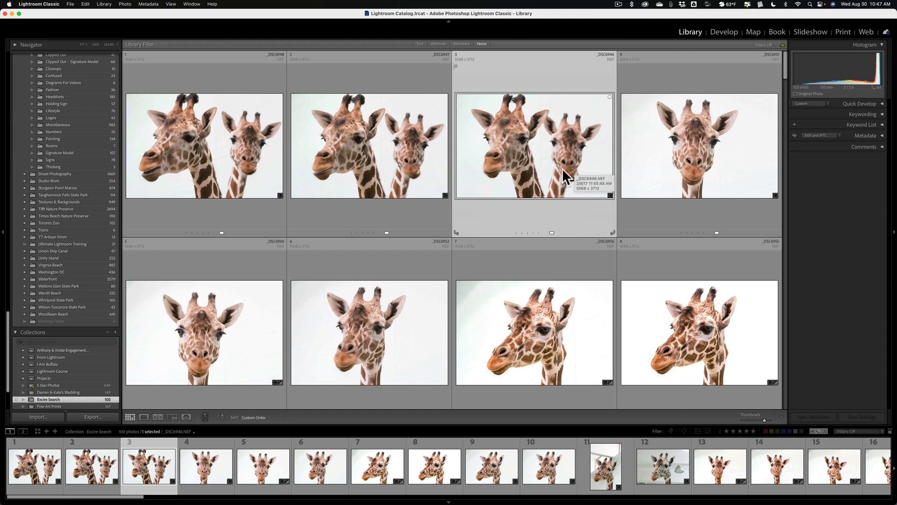
{"action": "mouse_move", "coordinate": [547, 177]}
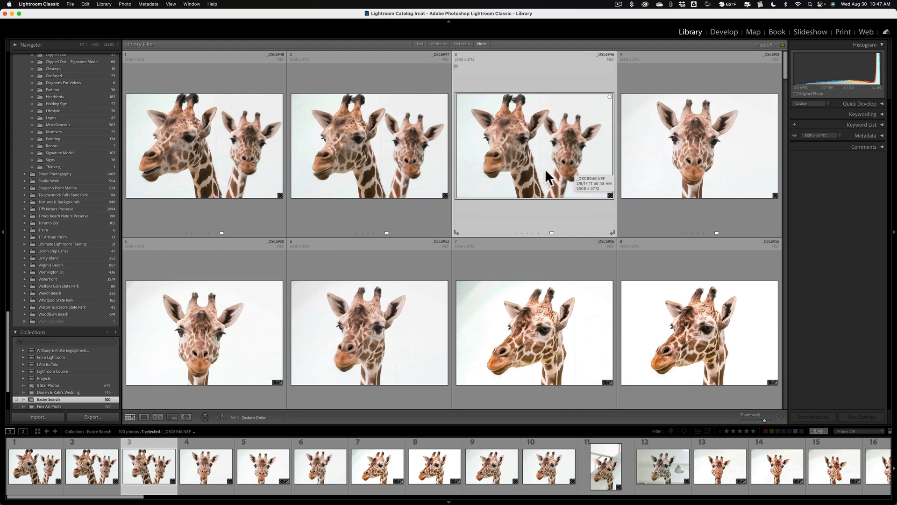
Step: Launch Search for Faces from the Library Plug-in Extras menu
{"action": "left_click", "coordinate": [100, 4]}
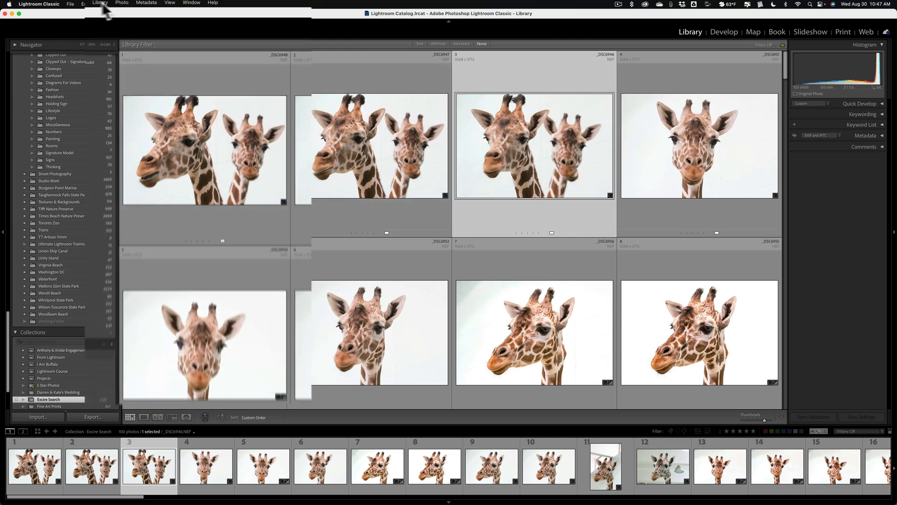
{"action": "left_click", "coordinate": [100, 3]}
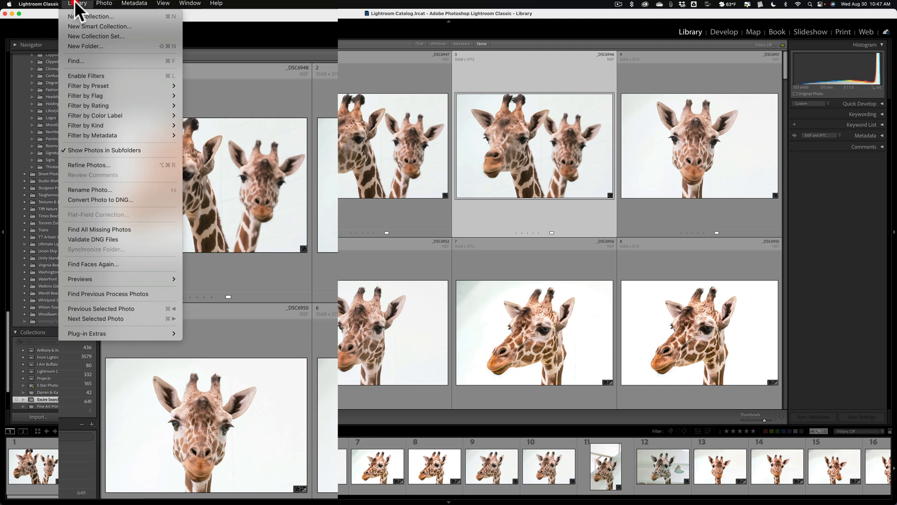
{"action": "mouse_move", "coordinate": [87, 333]}
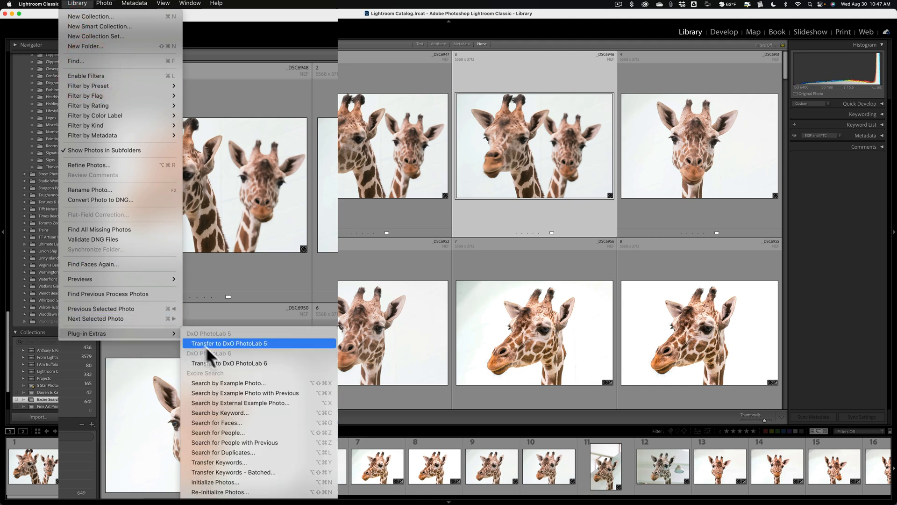
{"action": "mouse_move", "coordinate": [268, 422]}
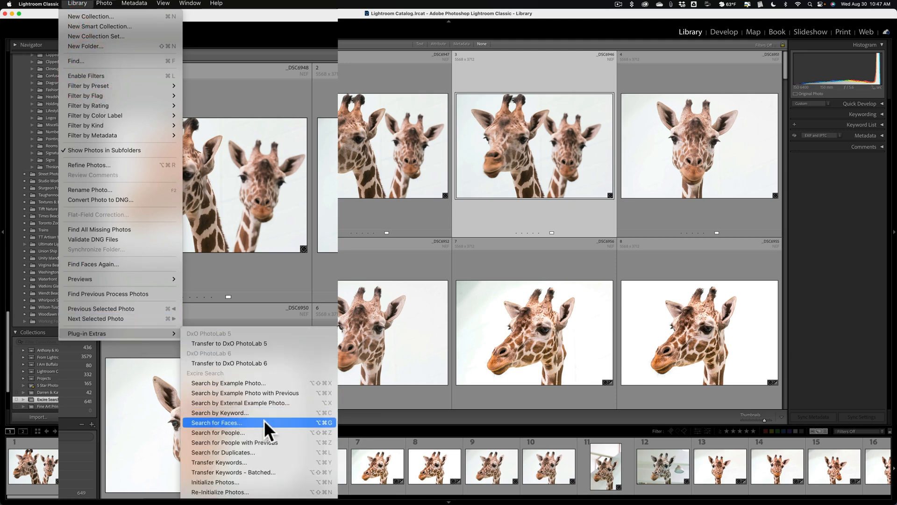
{"action": "left_click", "coordinate": [216, 423]}
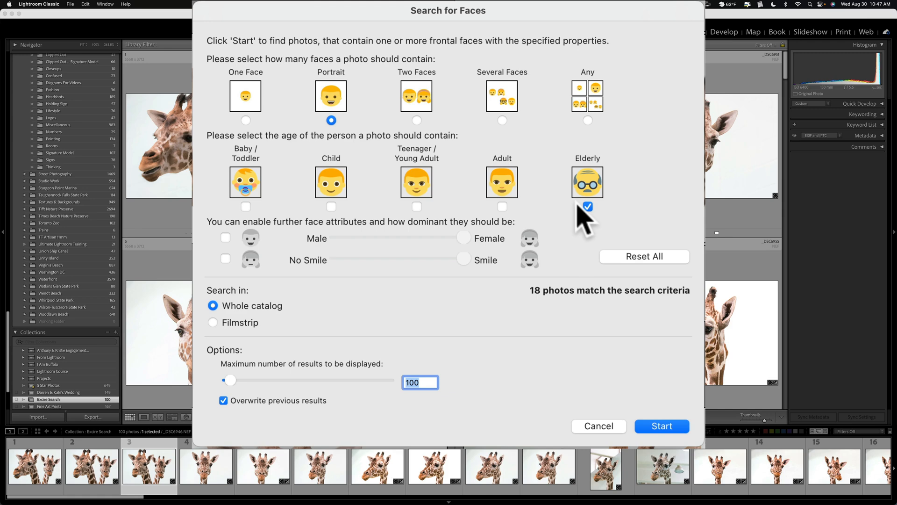
{"action": "mouse_move", "coordinate": [620, 226]}
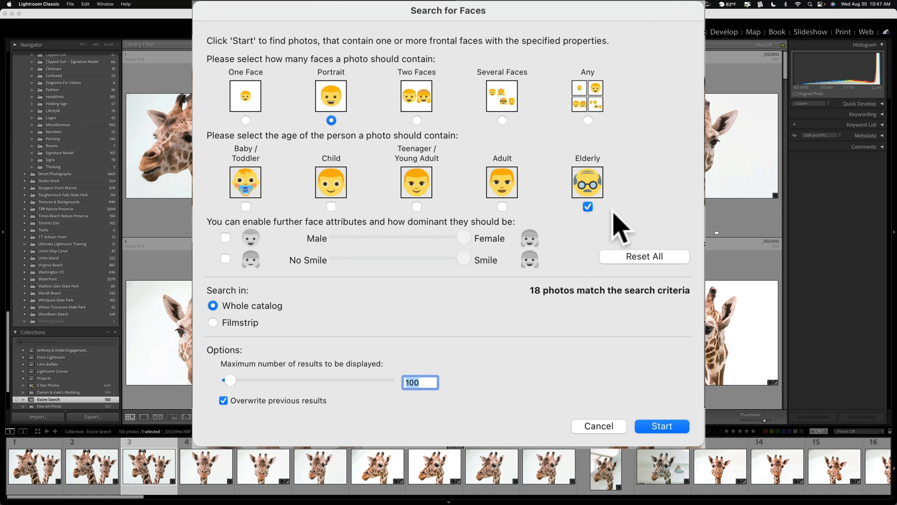
{"action": "mouse_move", "coordinate": [547, 303]}
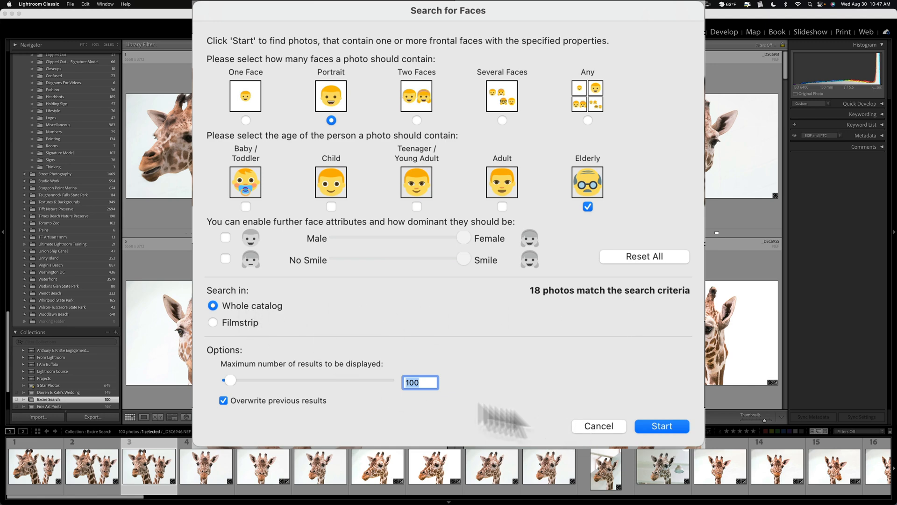
Step: Set Search in to Filmstrip, then cancel the face search
{"action": "left_click", "coordinate": [212, 322]}
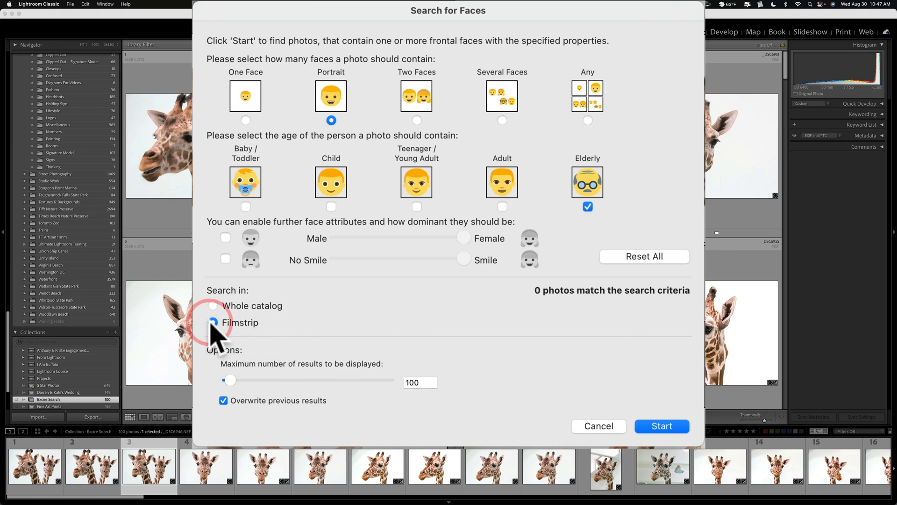
{"action": "left_click", "coordinate": [212, 323]}
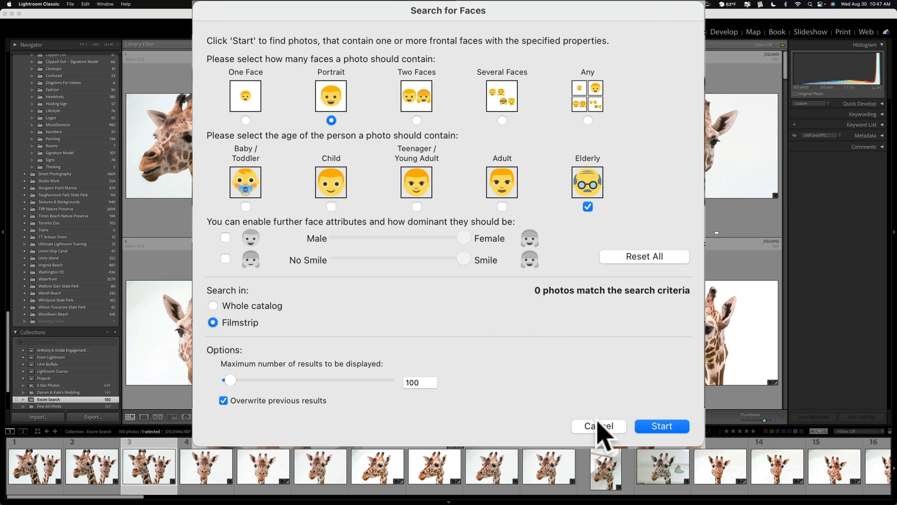
{"action": "left_click", "coordinate": [598, 426]}
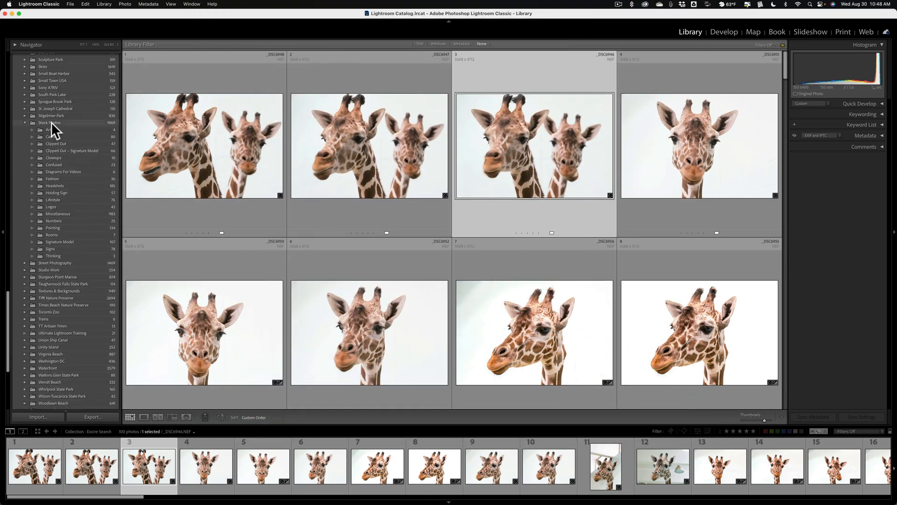
Step: Select the Stock Photos folder and launch Search for Faces on it
{"action": "left_click", "coordinate": [49, 123]}
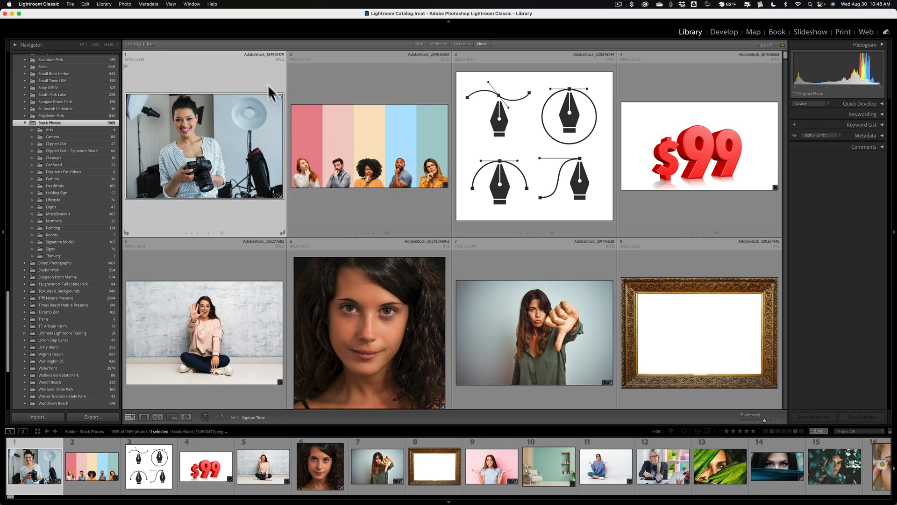
{"action": "left_click", "coordinate": [104, 5]}
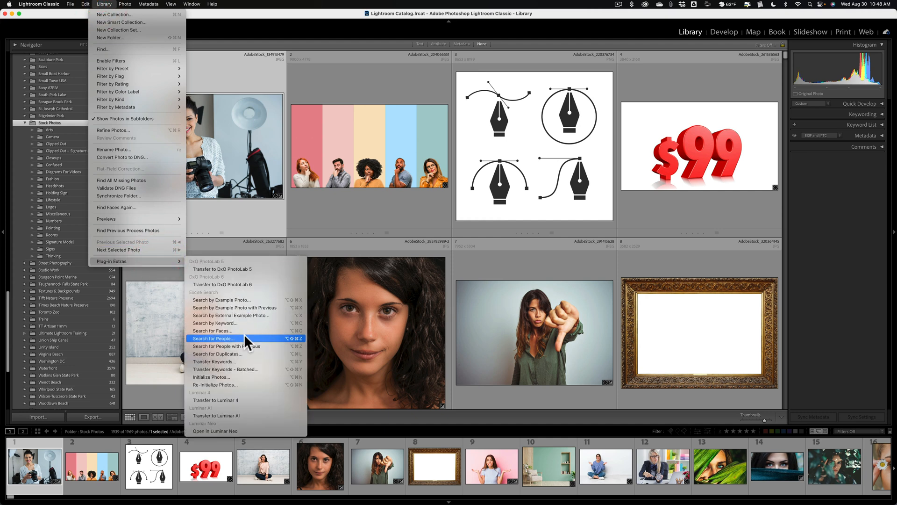
{"action": "mouse_move", "coordinate": [240, 331]}
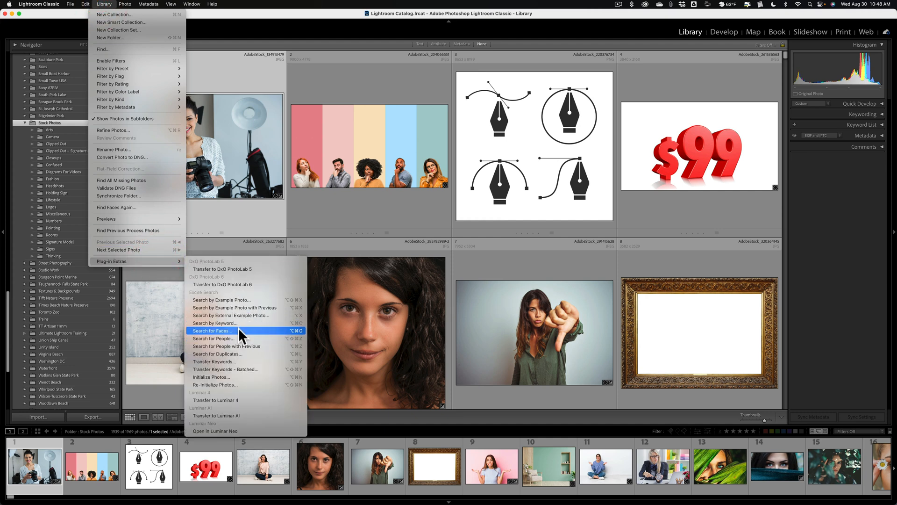
{"action": "left_click", "coordinate": [213, 331]}
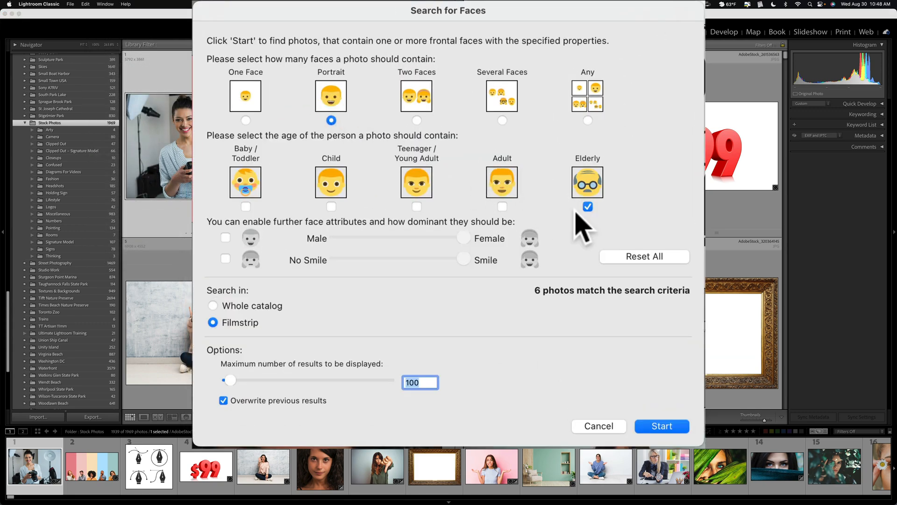
{"action": "mouse_move", "coordinate": [534, 294]}
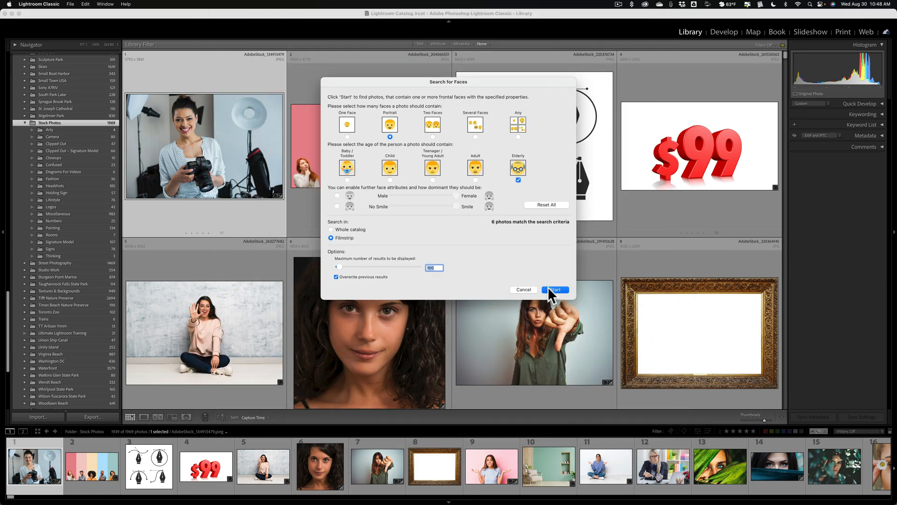
Step: Start the Portrait/Elderly face search on the filmstrip, finding six matches
{"action": "left_click", "coordinate": [554, 290]}
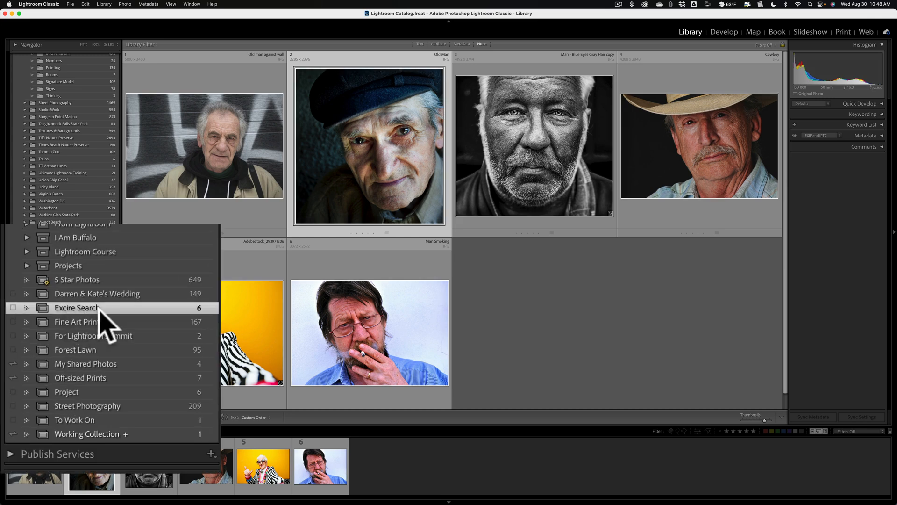
{"action": "mouse_move", "coordinate": [203, 321]}
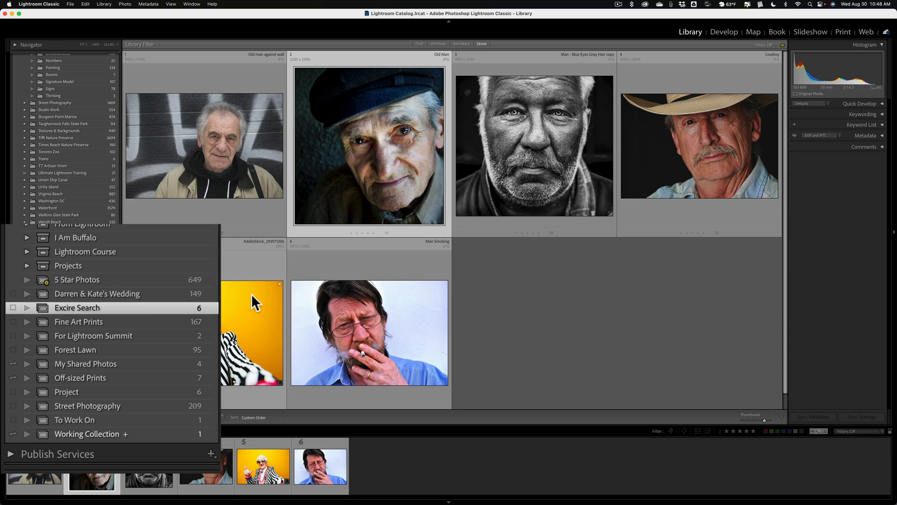
{"action": "mouse_move", "coordinate": [217, 300]}
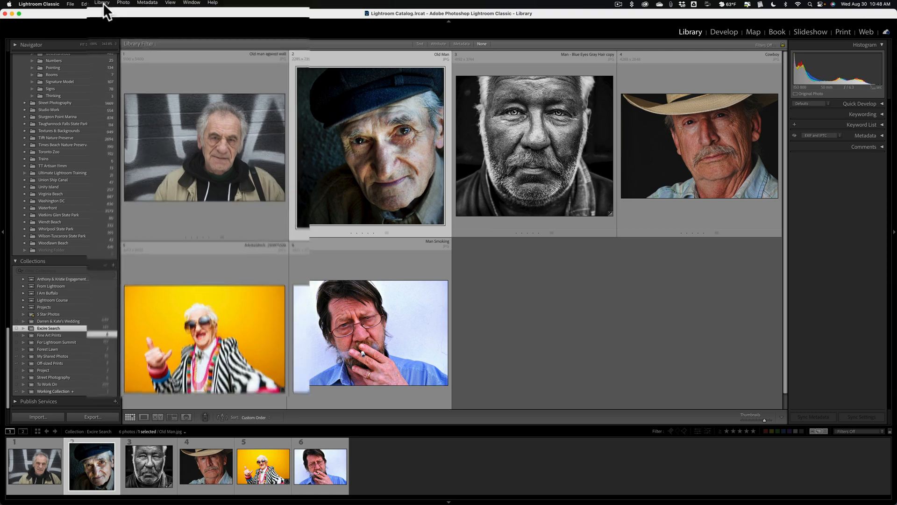
Step: Reopen Search by Keyword, still holding Giraffe with 345 matches
{"action": "left_click", "coordinate": [77, 4]}
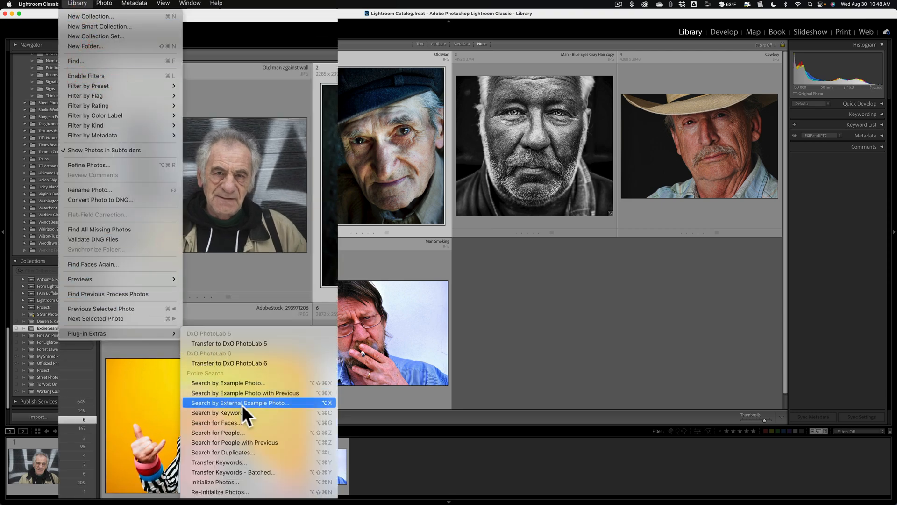
{"action": "mouse_move", "coordinate": [267, 413]}
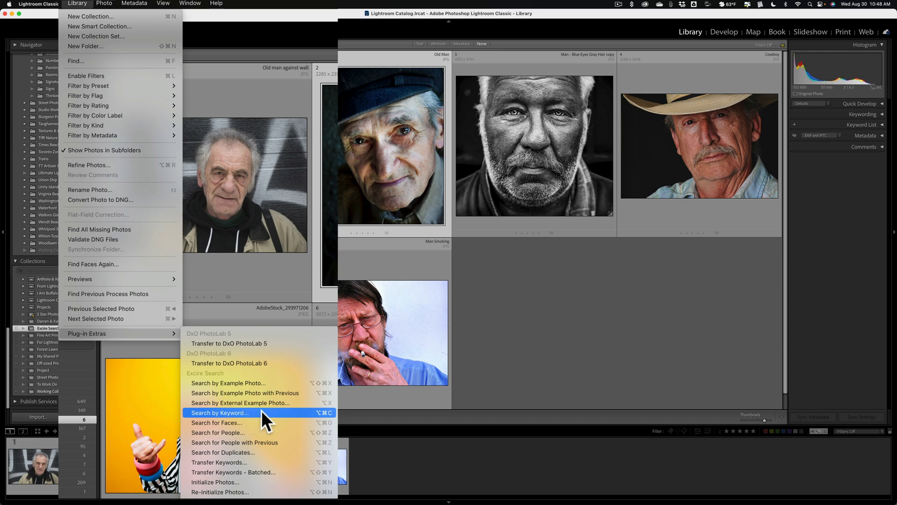
{"action": "left_click", "coordinate": [219, 412]}
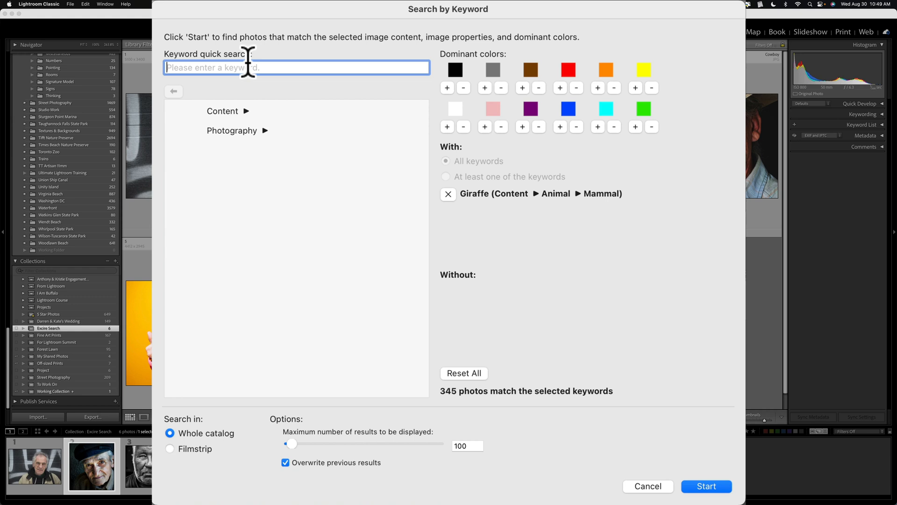
Step: Search the catalog for Elephant only, max 20 results, keeping previous results, creating a 20-photo collection
{"action": "type", "text": "ele"}
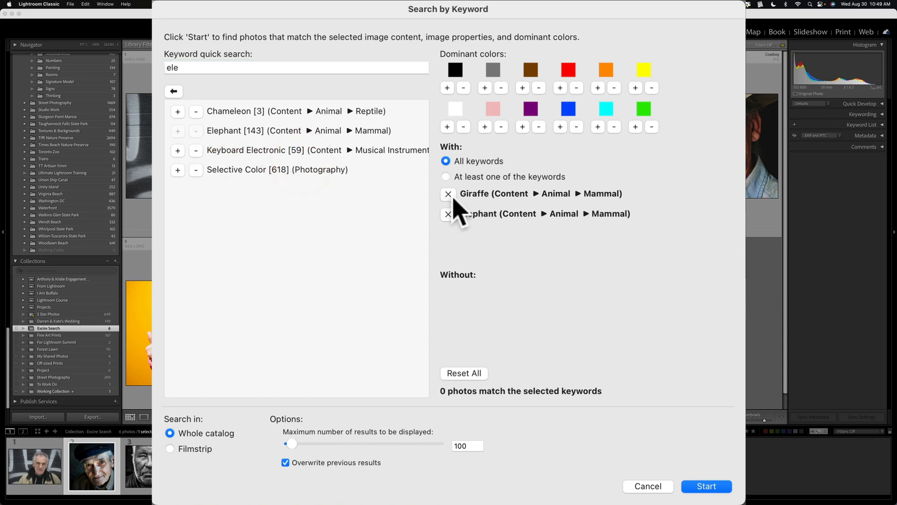
{"action": "left_click", "coordinate": [448, 193]}
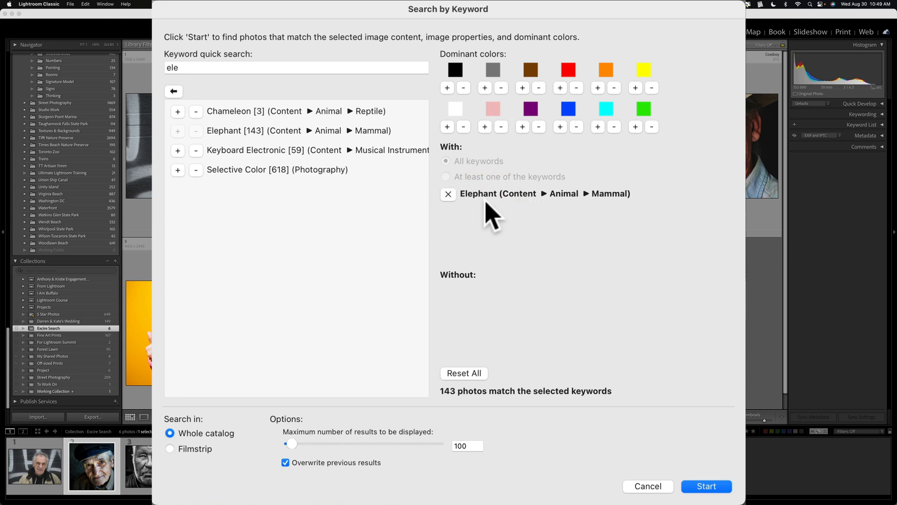
{"action": "left_click", "coordinate": [467, 446]}
{"action": "type", "text": "20"}
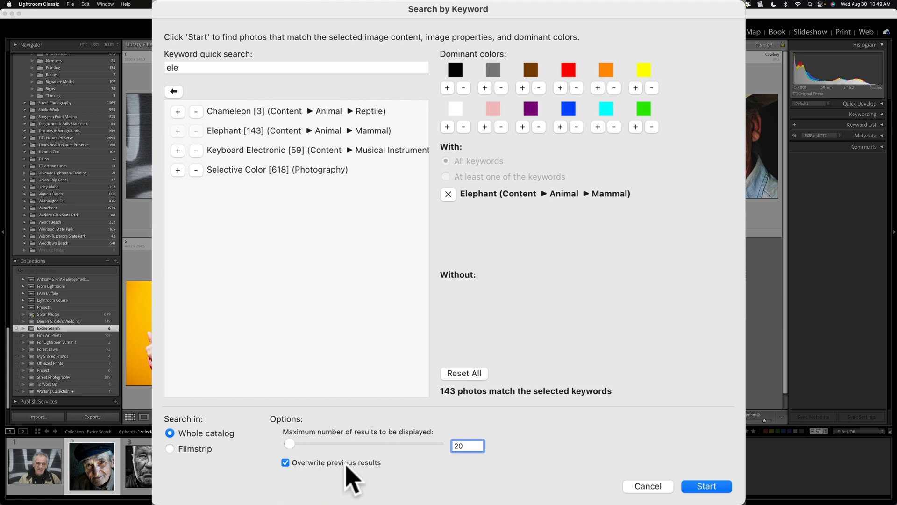
{"action": "left_click", "coordinate": [285, 461]}
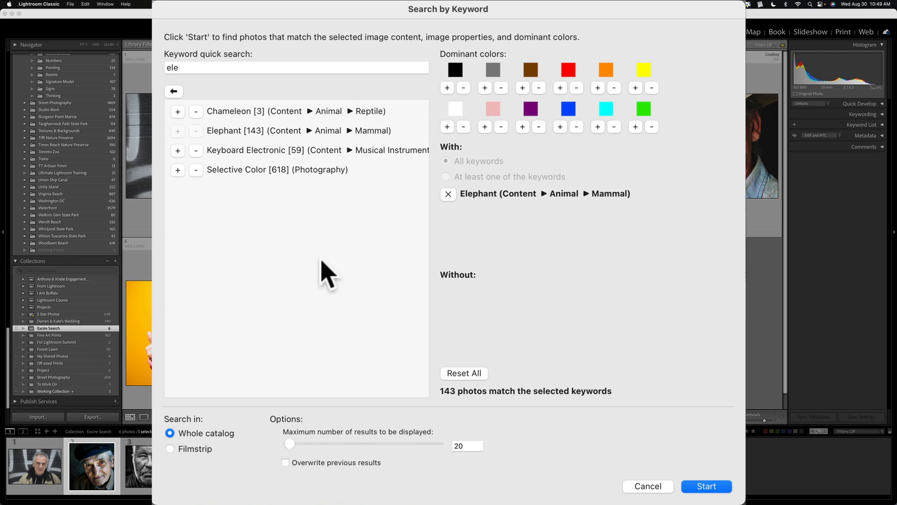
{"action": "left_click", "coordinate": [706, 486]}
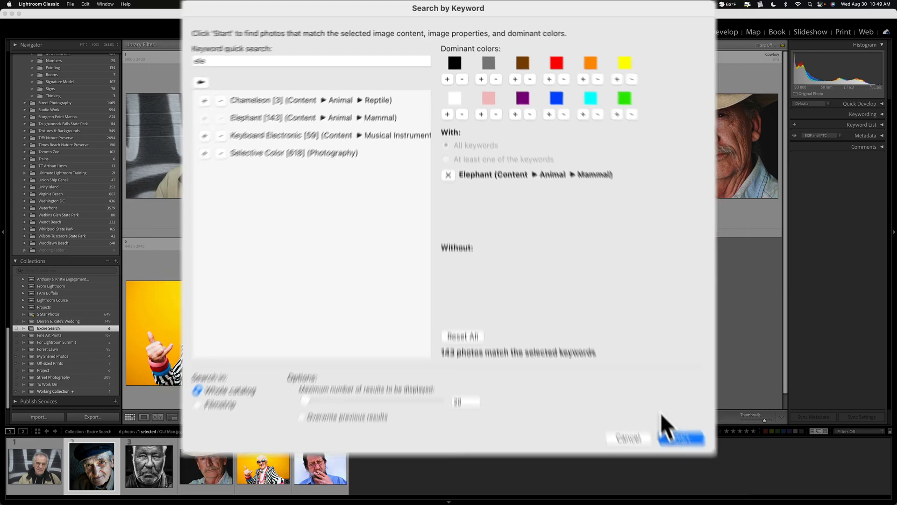
{"action": "left_click", "coordinate": [680, 438]}
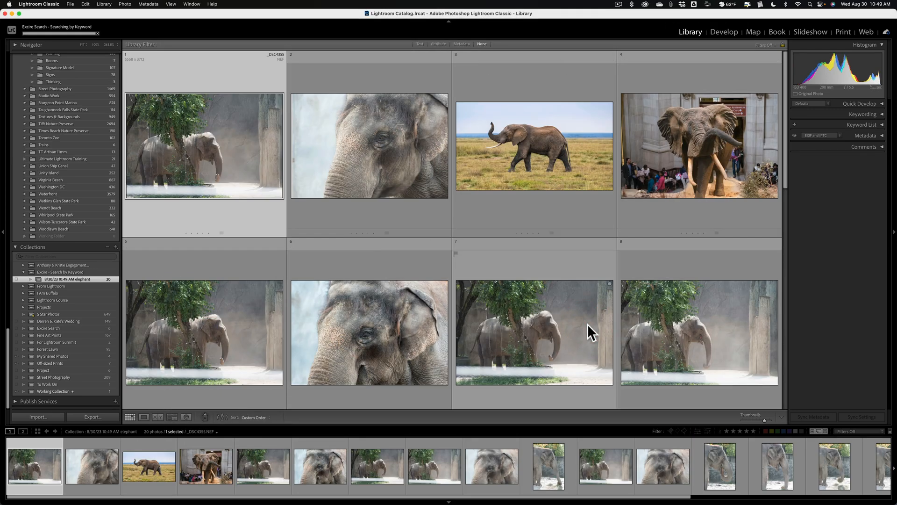
Step: Select the Excire Search portrait collection and bring up the Plug-in Manager on Excire Search 3.1.1
{"action": "scroll", "scroll_direction": "down", "scroll_amount": 3}
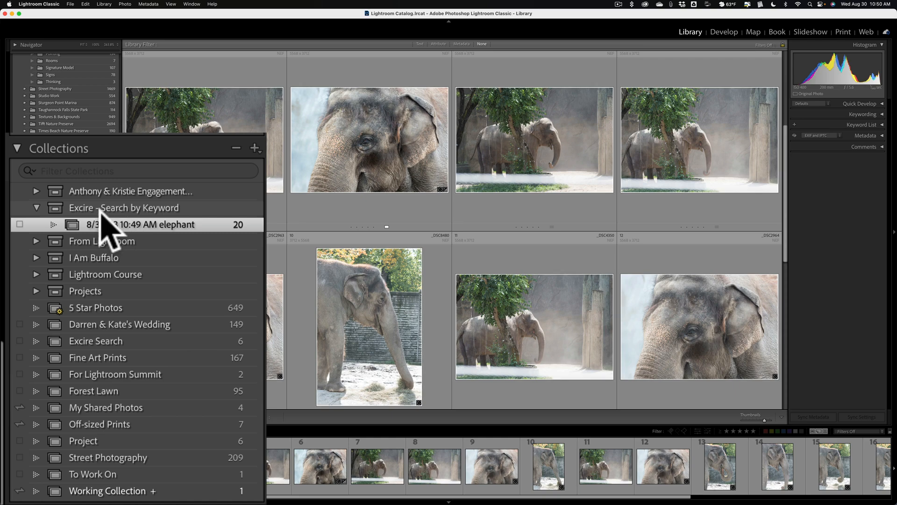
{"action": "mouse_move", "coordinate": [118, 229]}
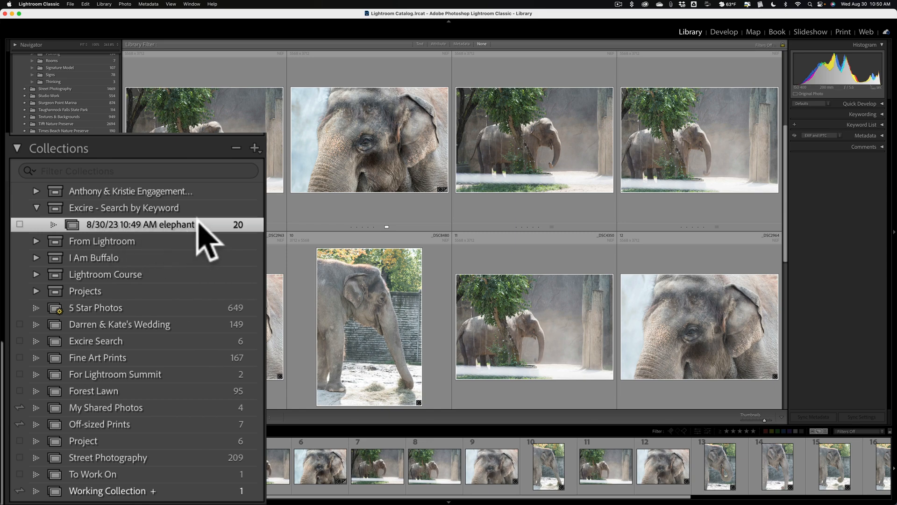
{"action": "mouse_move", "coordinate": [169, 240]}
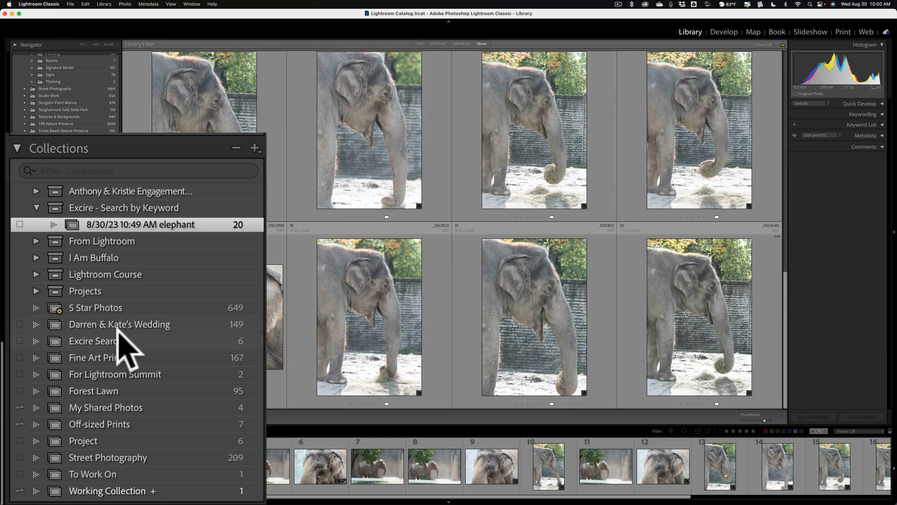
{"action": "left_click", "coordinate": [95, 340]}
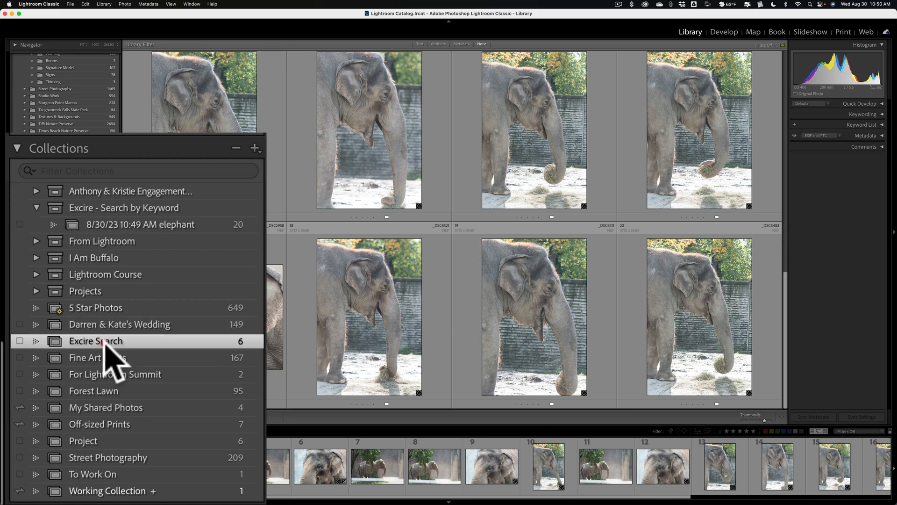
{"action": "left_click", "coordinate": [96, 340]}
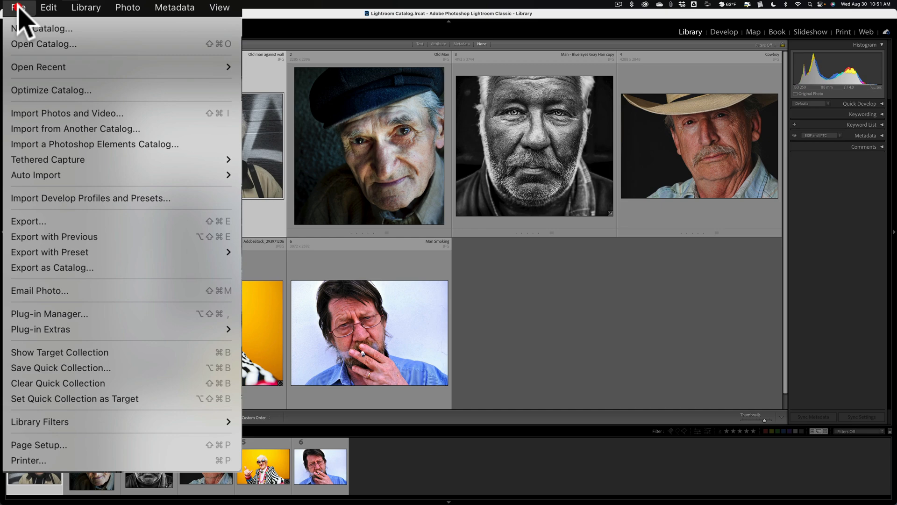
{"action": "mouse_move", "coordinate": [40, 321]}
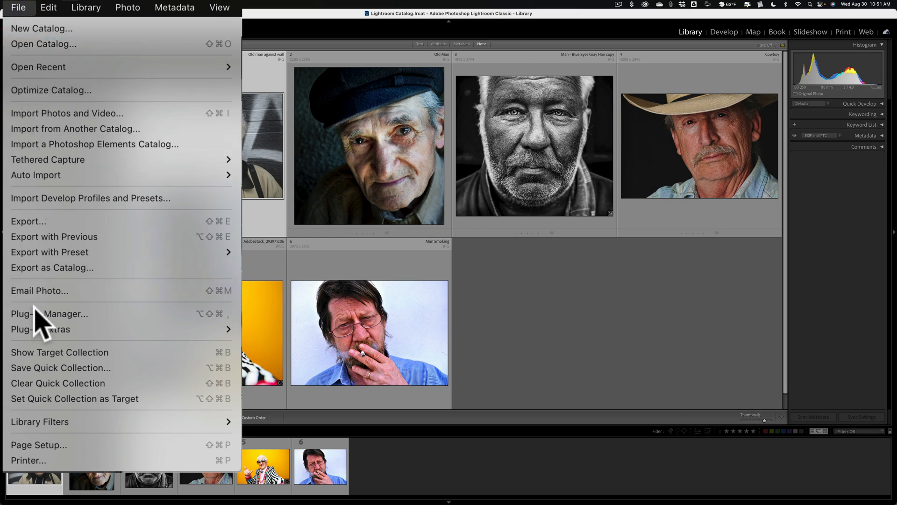
{"action": "left_click", "coordinate": [52, 314]}
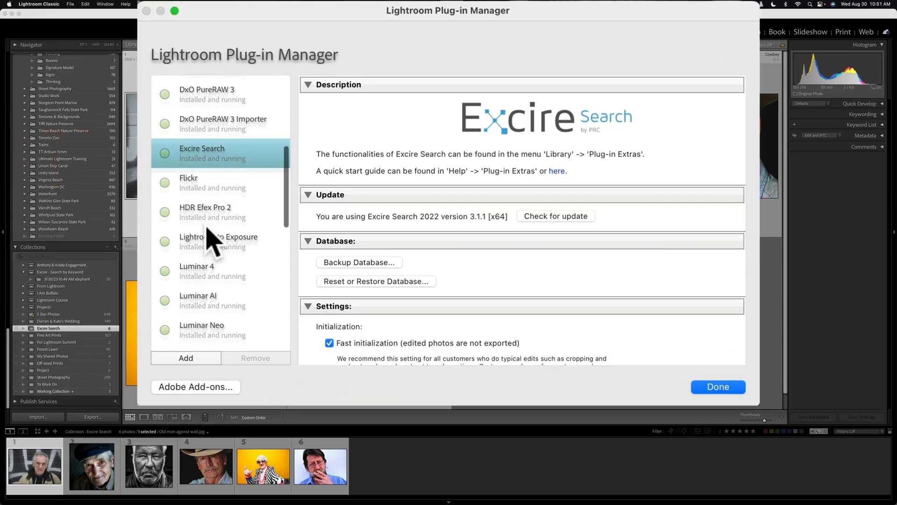
{"action": "scroll", "scroll_direction": "down", "scroll_amount": 3}
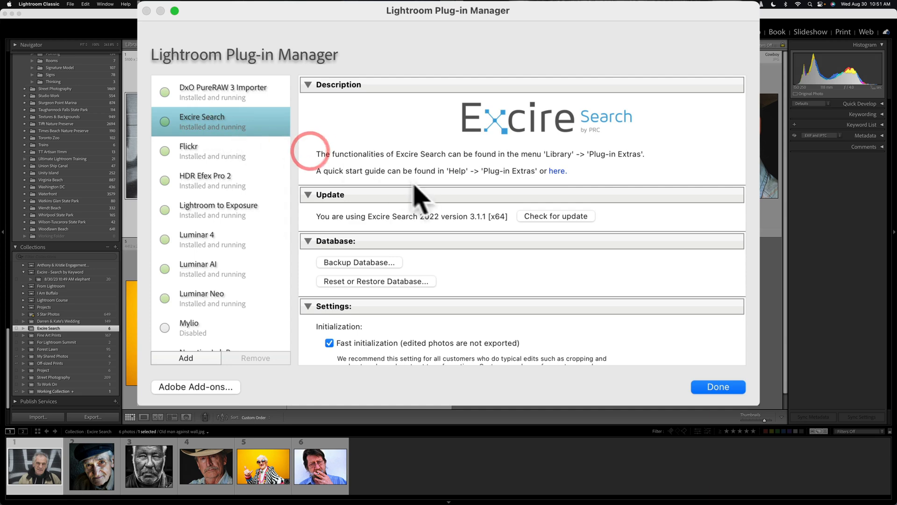
{"action": "scroll", "scroll_direction": "down", "scroll_amount": 3}
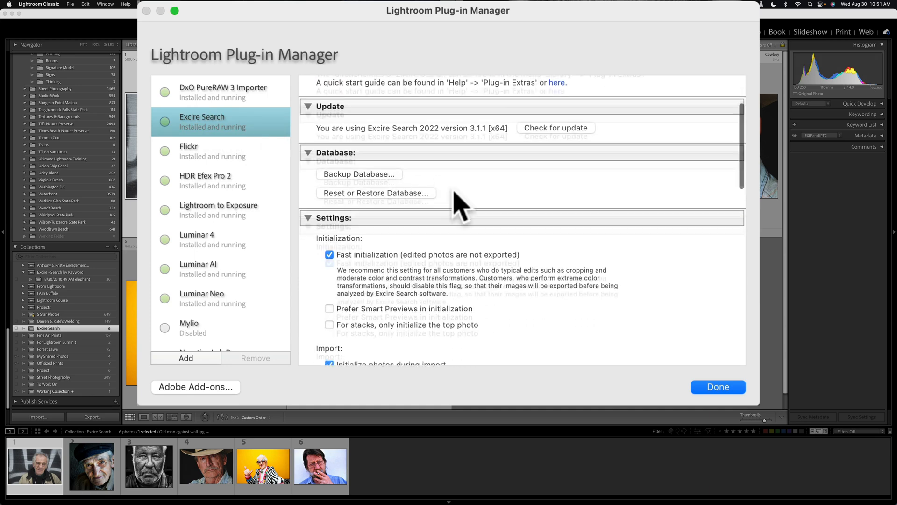
{"action": "scroll", "scroll_direction": "down", "scroll_amount": 3}
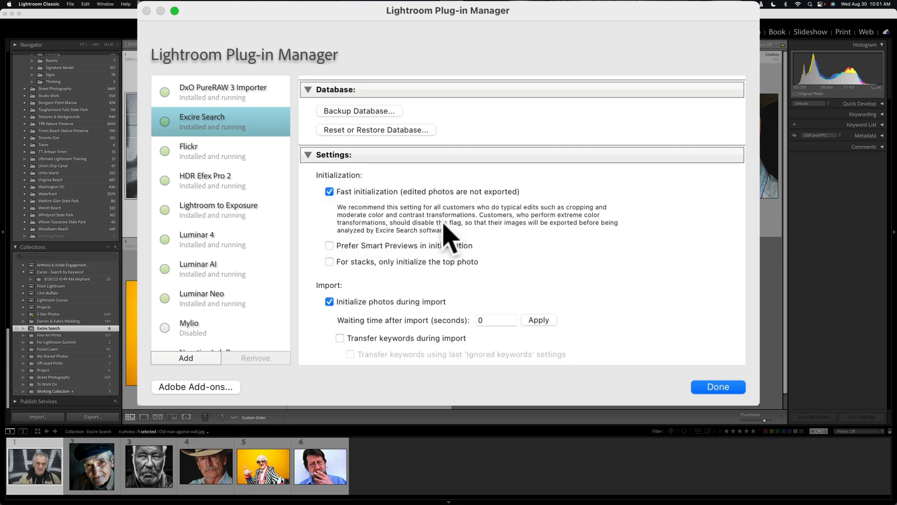
{"action": "scroll", "scroll_direction": "down", "scroll_amount": 3}
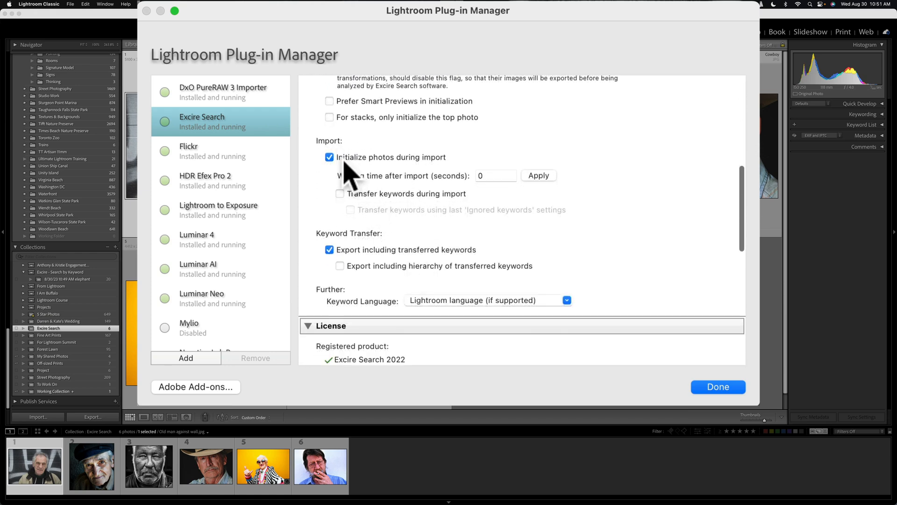
{"action": "mouse_move", "coordinate": [401, 184]}
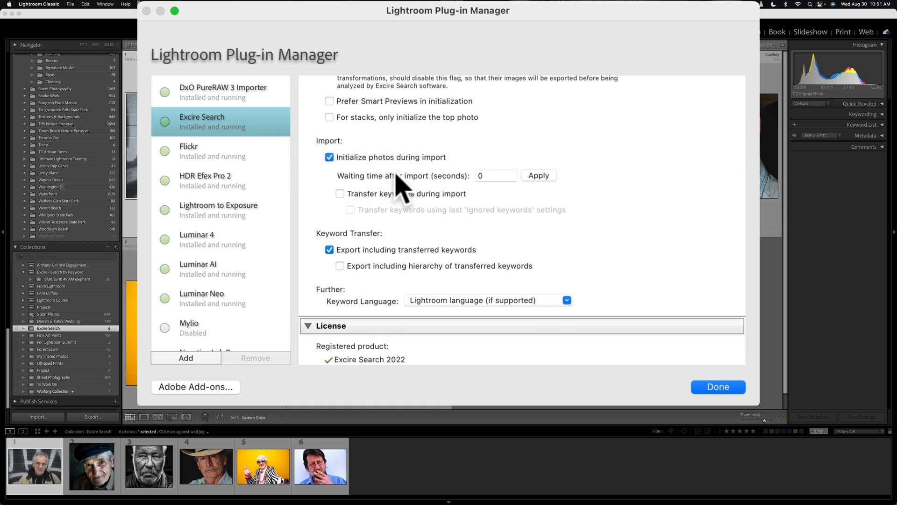
{"action": "mouse_move", "coordinate": [404, 175]}
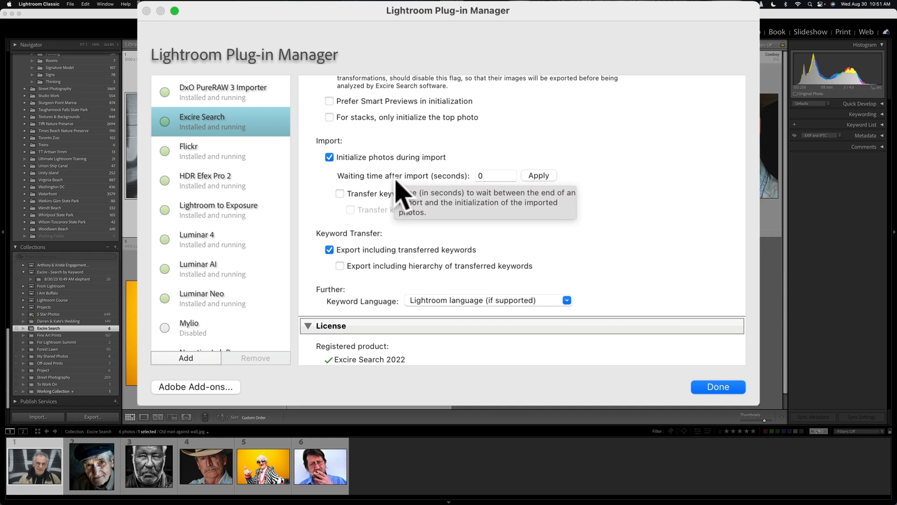
{"action": "mouse_move", "coordinate": [495, 175]}
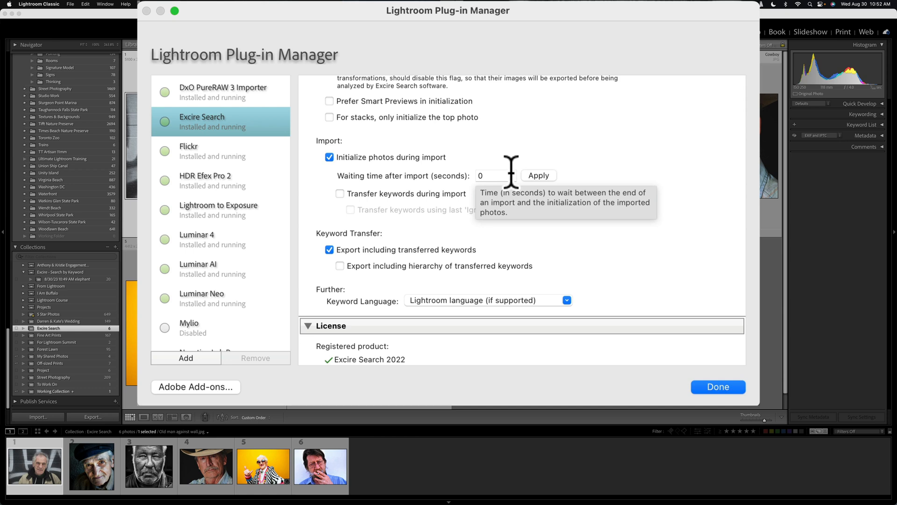
{"action": "mouse_move", "coordinate": [510, 178]}
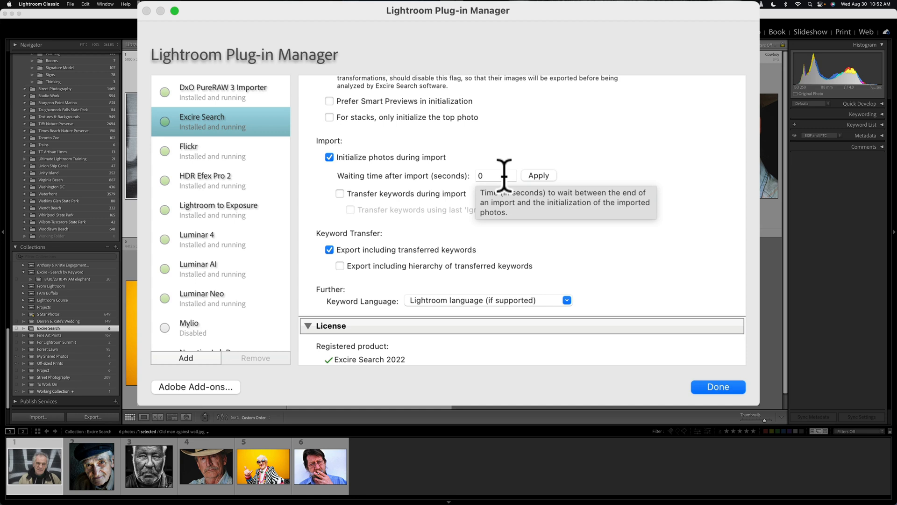
{"action": "mouse_move", "coordinate": [427, 240]}
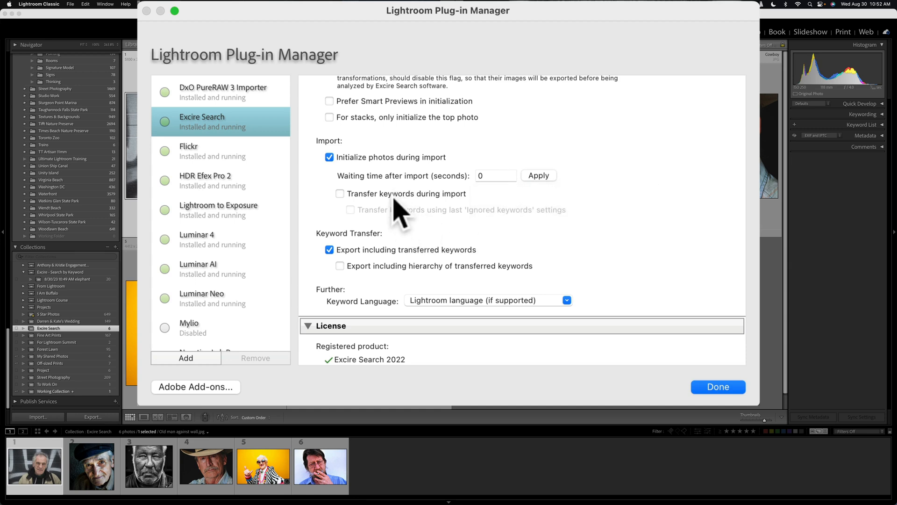
{"action": "mouse_move", "coordinate": [401, 206]}
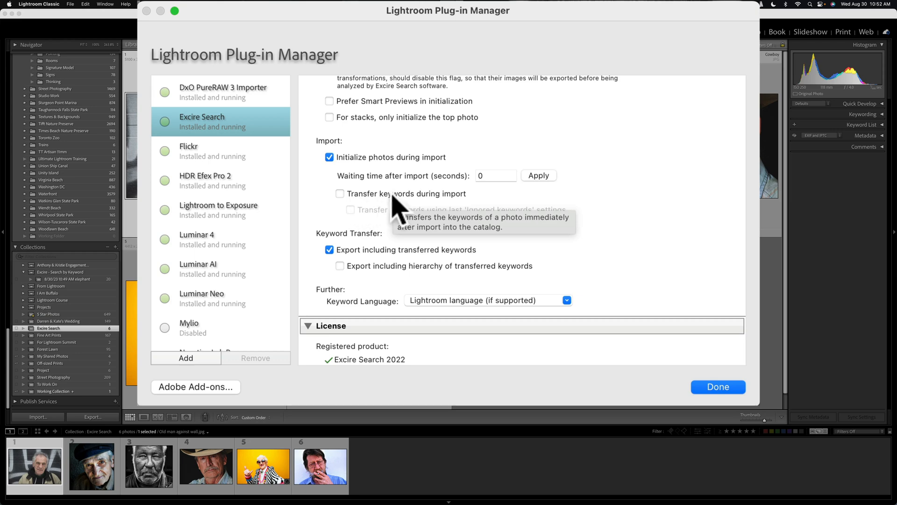
{"action": "mouse_move", "coordinate": [453, 268]}
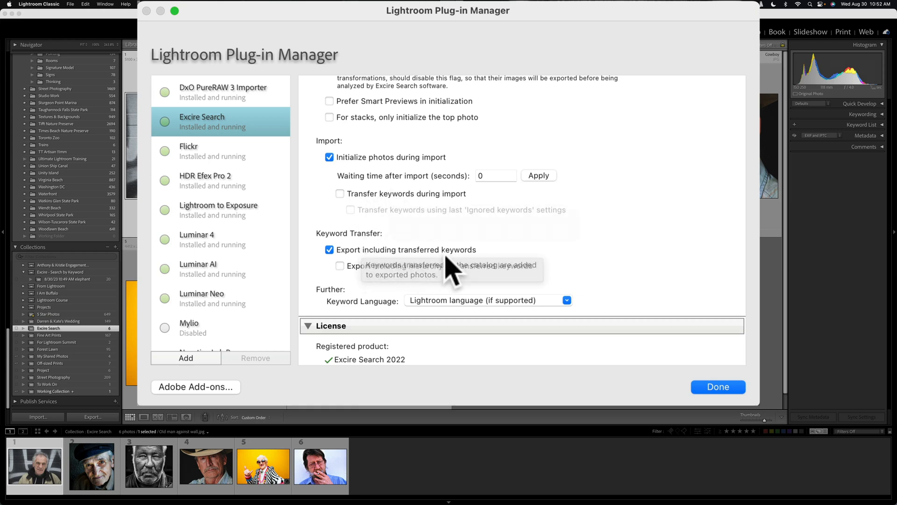
{"action": "scroll", "scroll_direction": "down", "scroll_amount": 3}
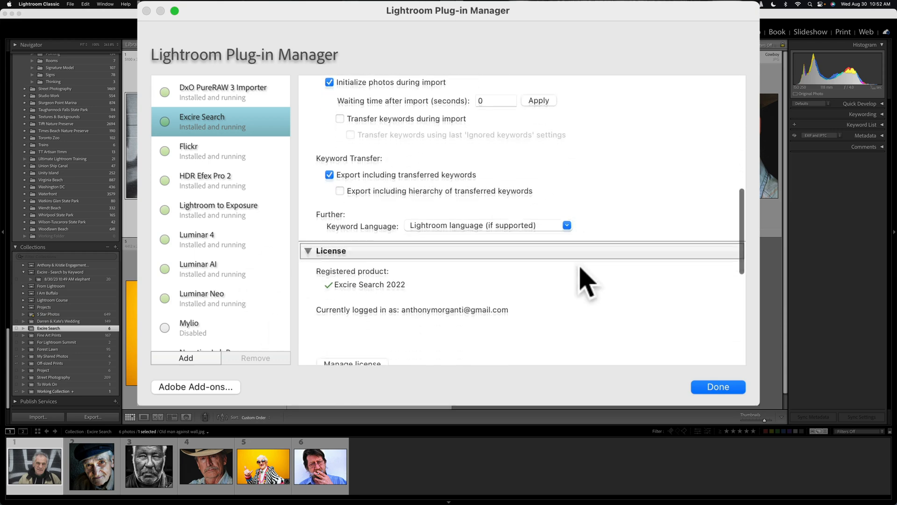